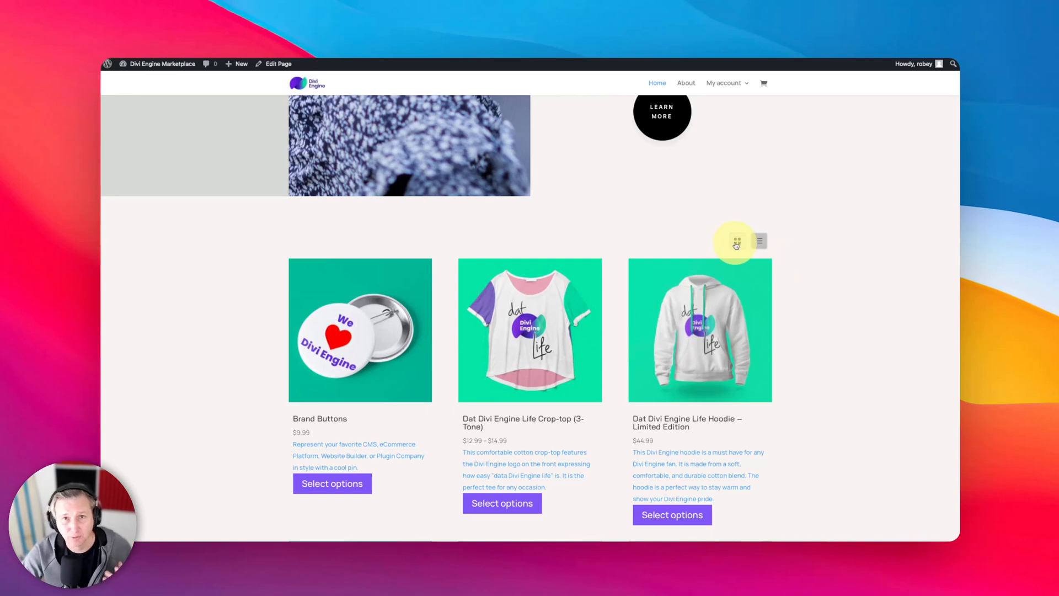
pyautogui.moveTo(440, 202)
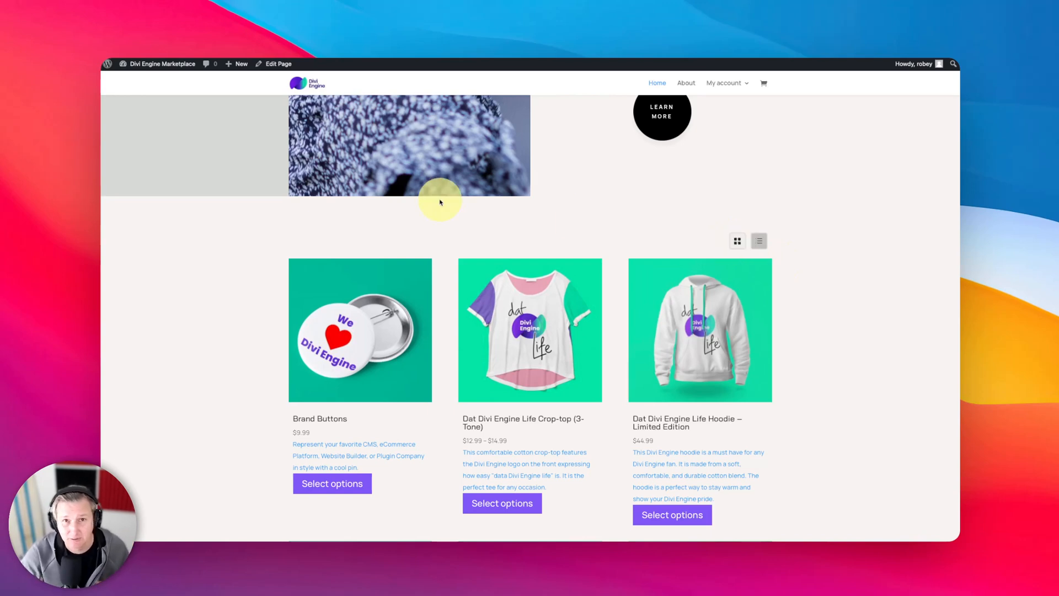
pyautogui.moveTo(317, 203)
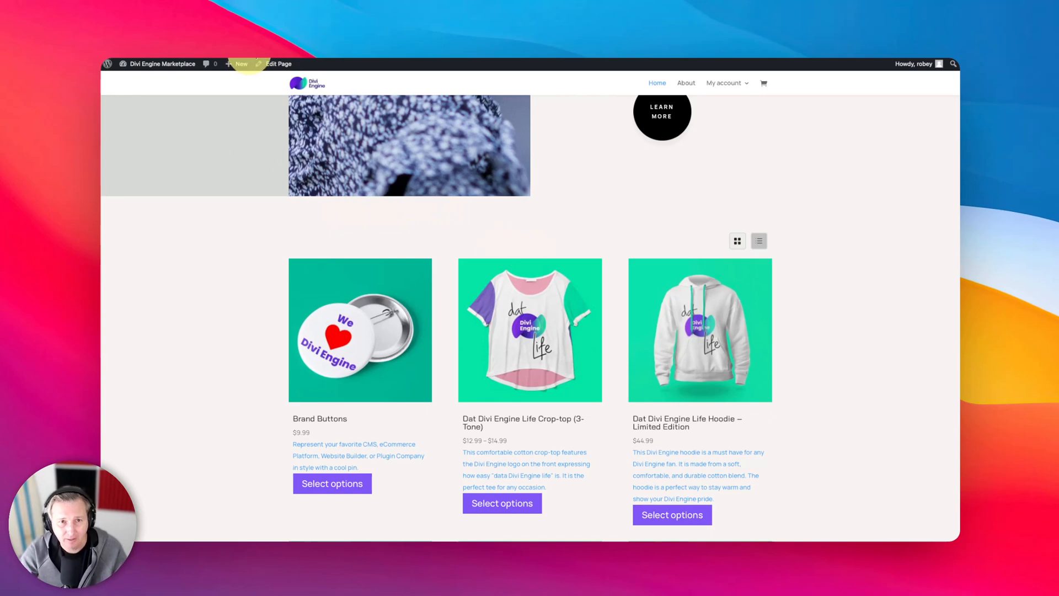
# Open the Shop Page layout for editing and review its product grid to the last product
pyautogui.click(278, 64)
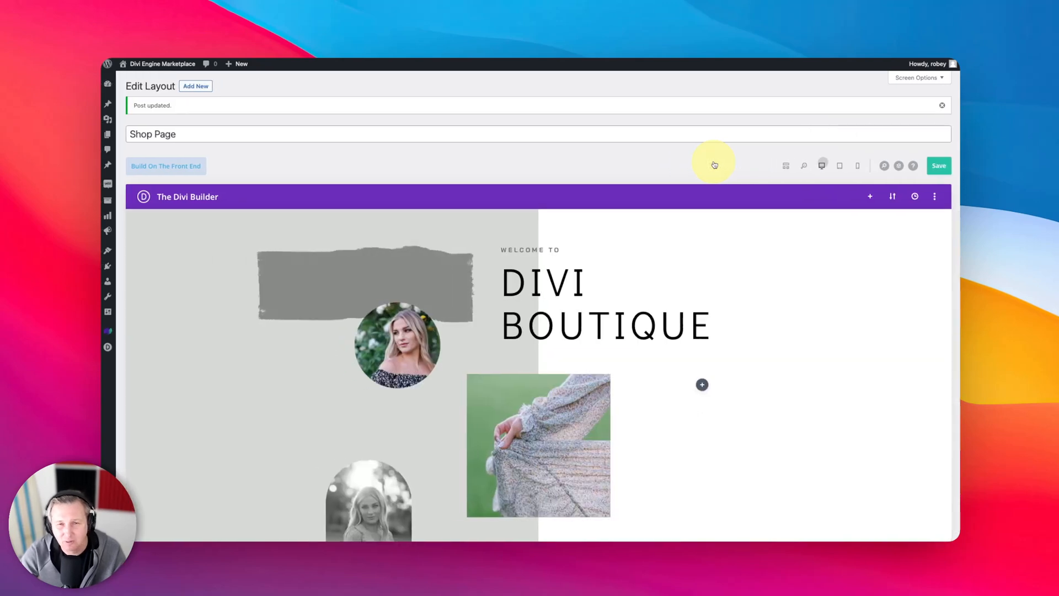
pyautogui.scroll(-3)
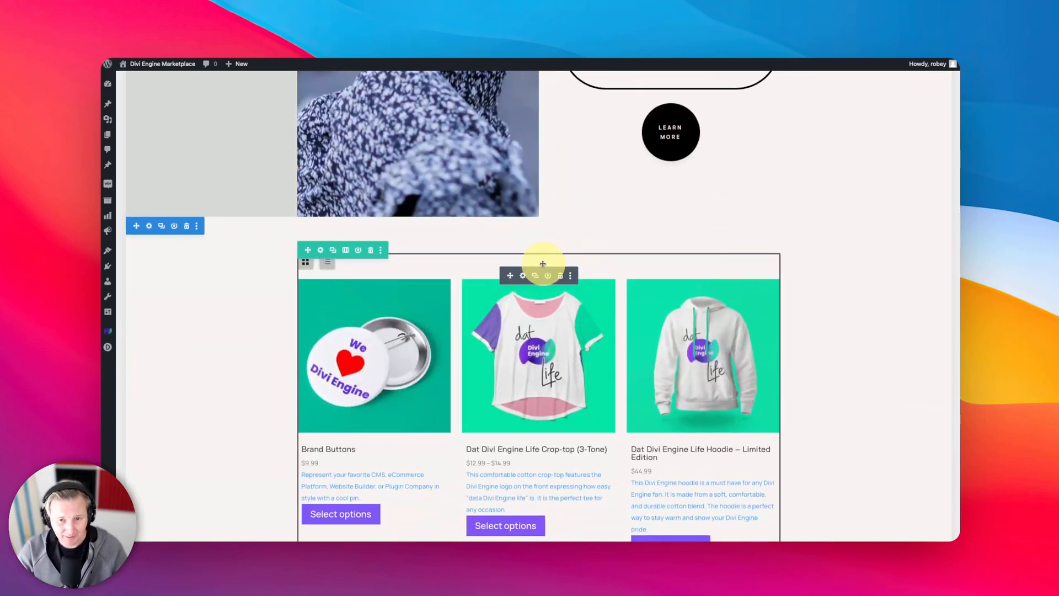
pyautogui.scroll(-3)
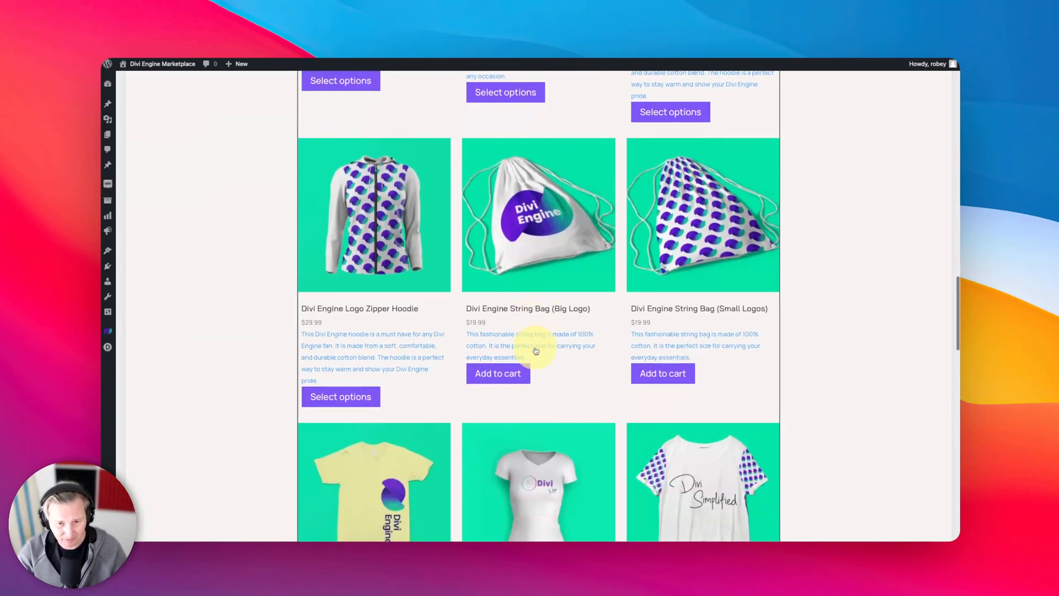
pyautogui.scroll(-3)
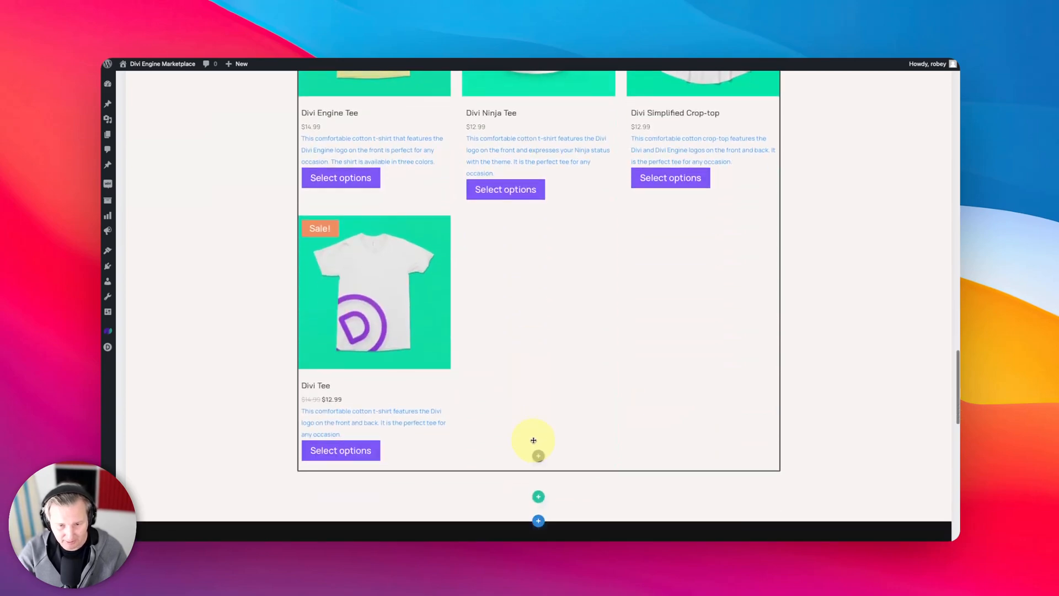
# Insert an ARP OrderBy - Archive Pages module below the product grid via the 'orderby' search
pyautogui.click(533, 440)
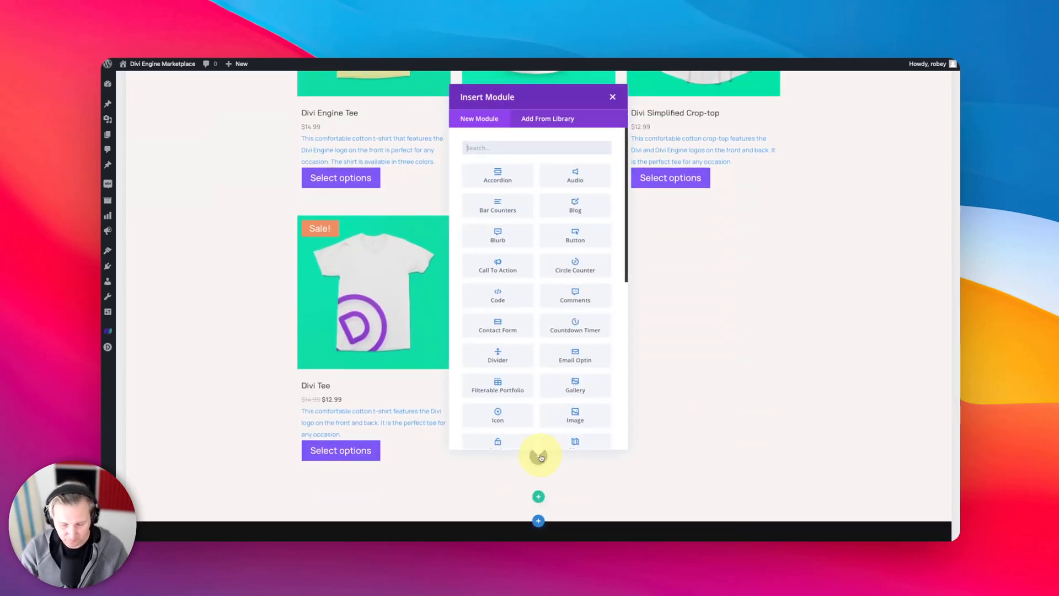
pyautogui.write('b')
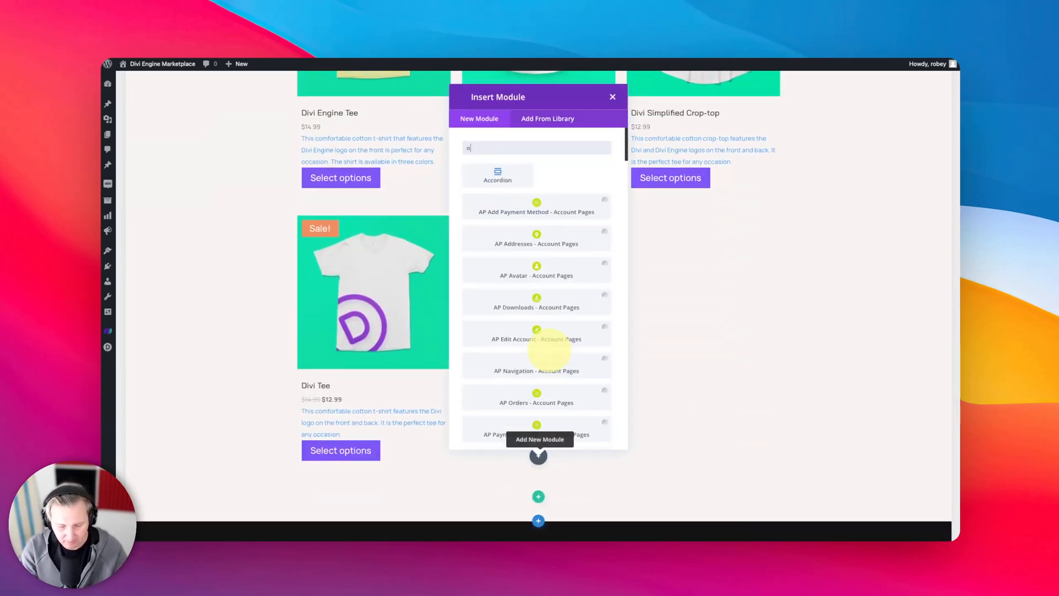
pyautogui.write('orderby')
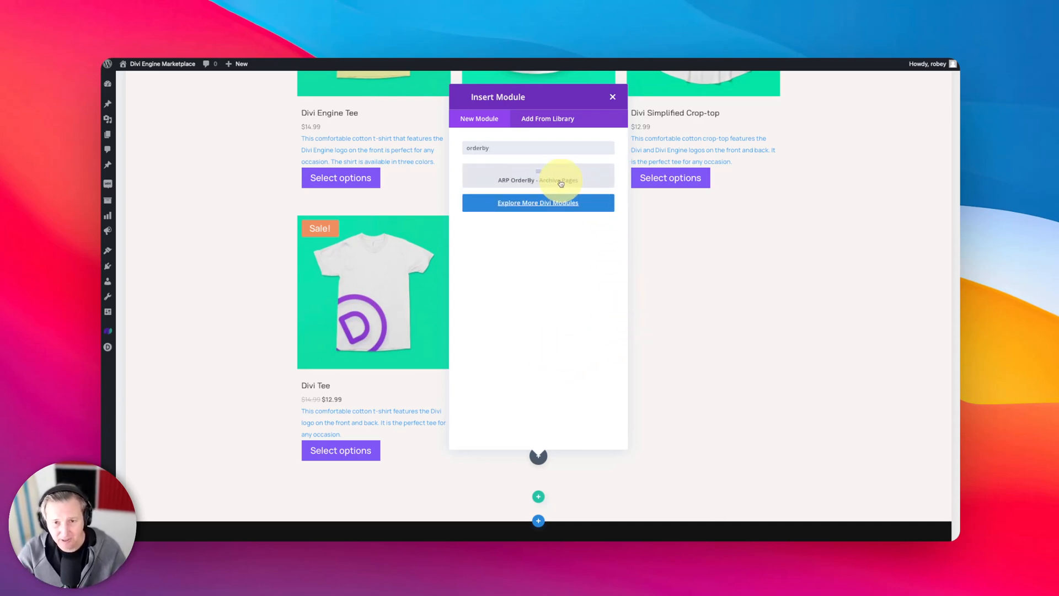
pyautogui.moveTo(615, 115)
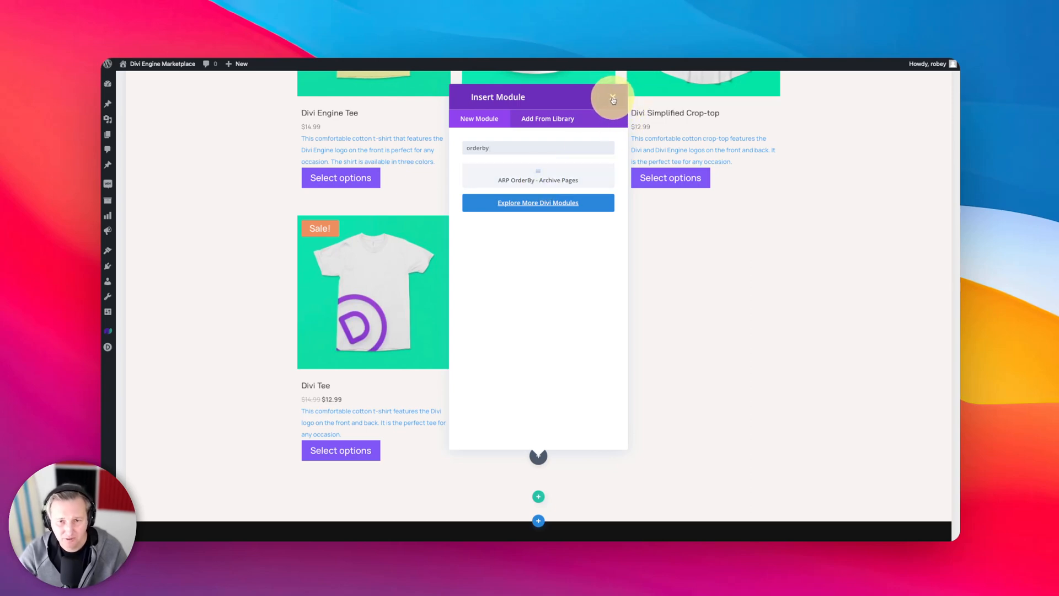
pyautogui.moveTo(599, 149)
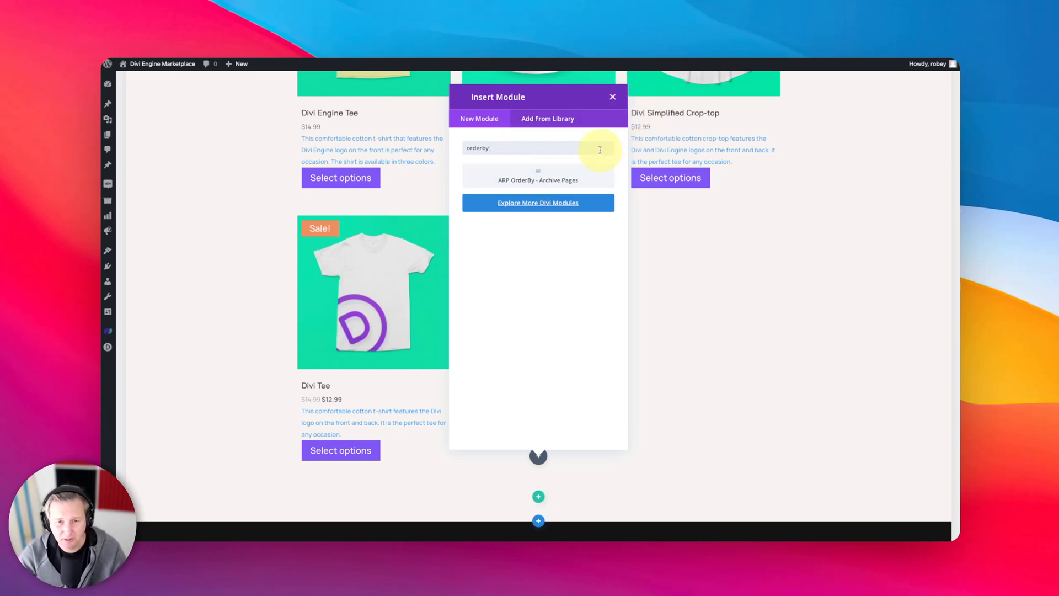
pyautogui.click(537, 179)
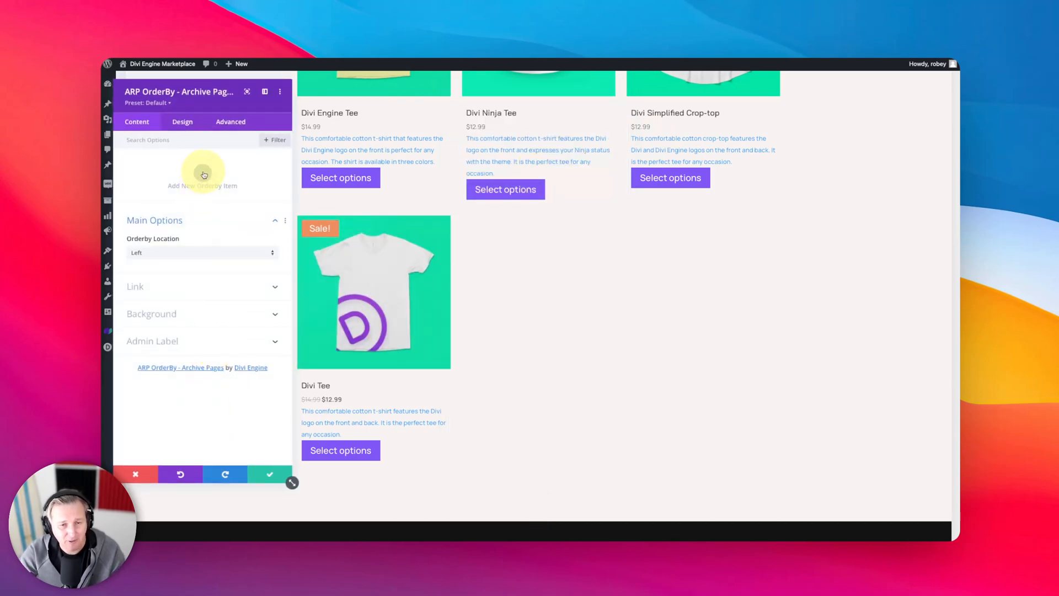
pyautogui.moveTo(203, 174)
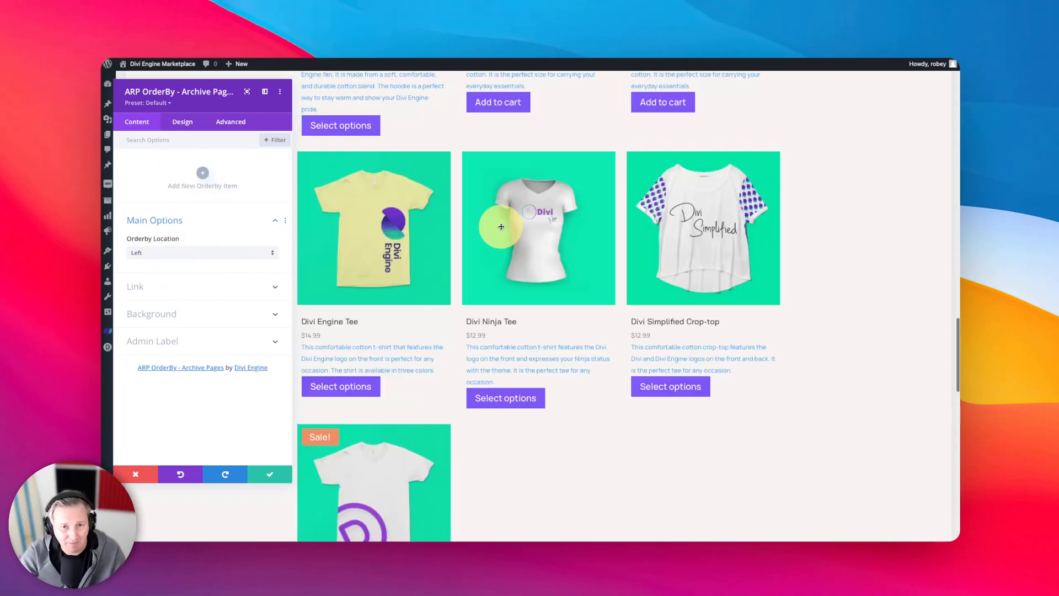
pyautogui.scroll(3)
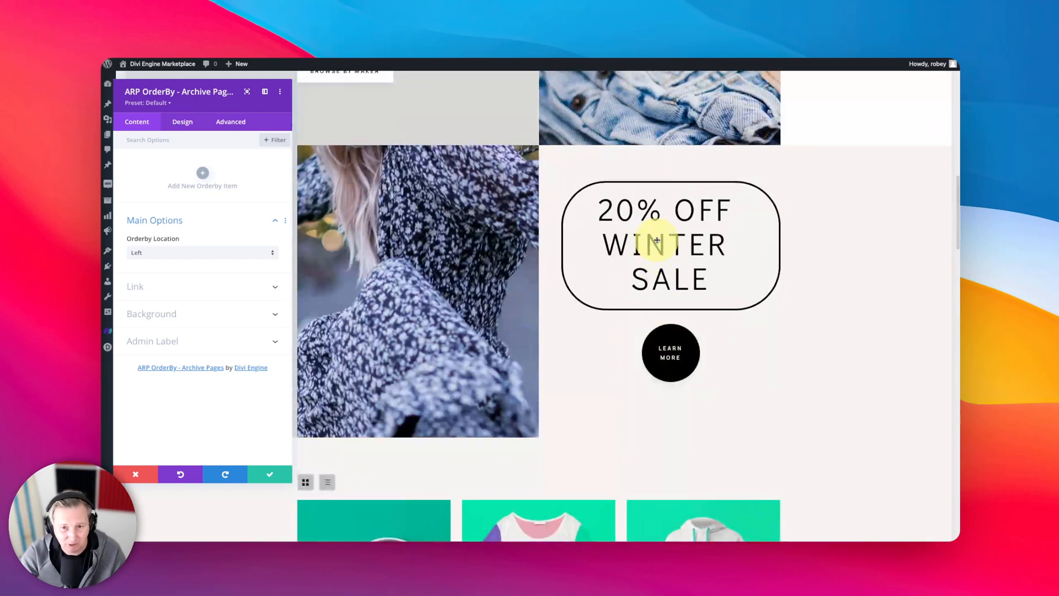
pyautogui.scroll(-3)
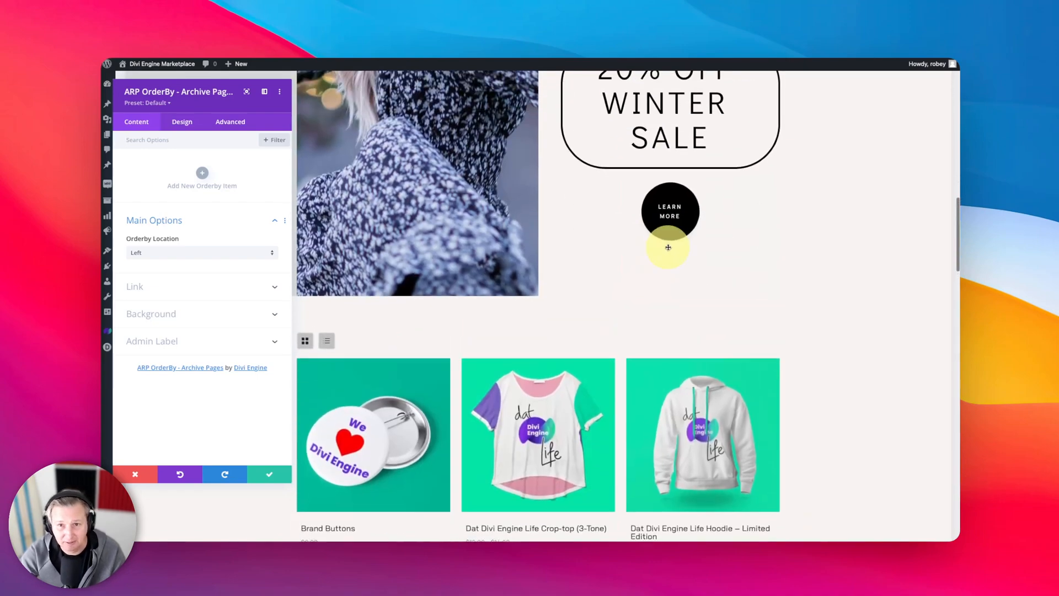
pyautogui.scroll(-3)
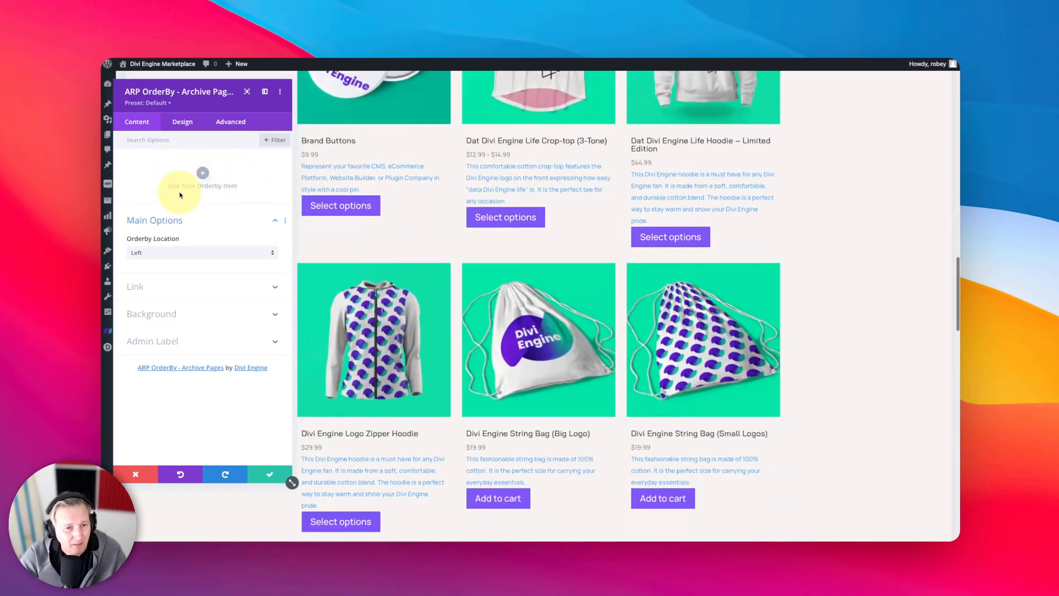
# Add a new orderby item that sorts by Price
pyautogui.click(200, 185)
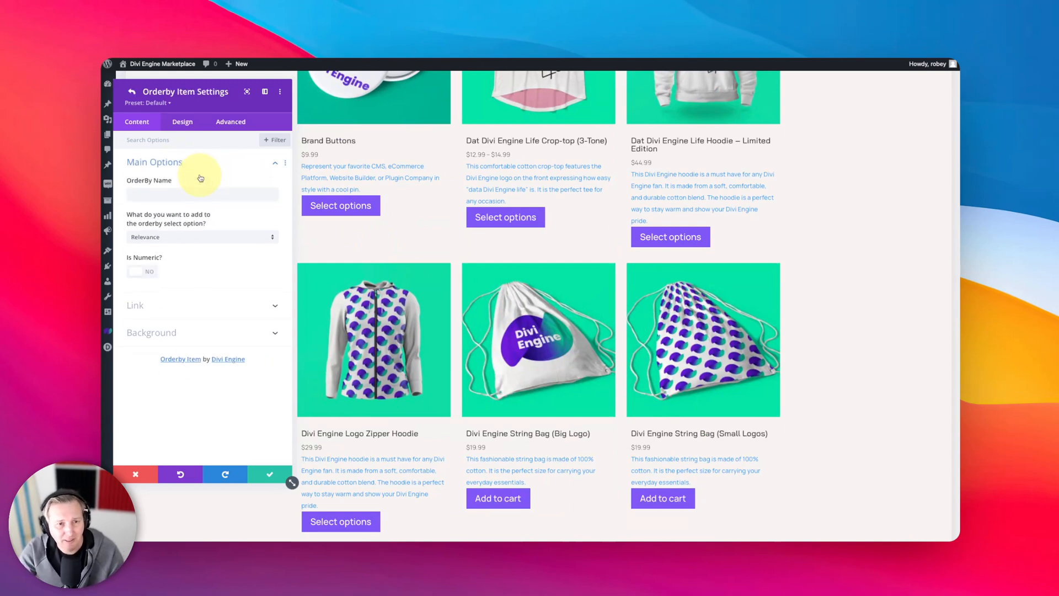
pyautogui.click(201, 237)
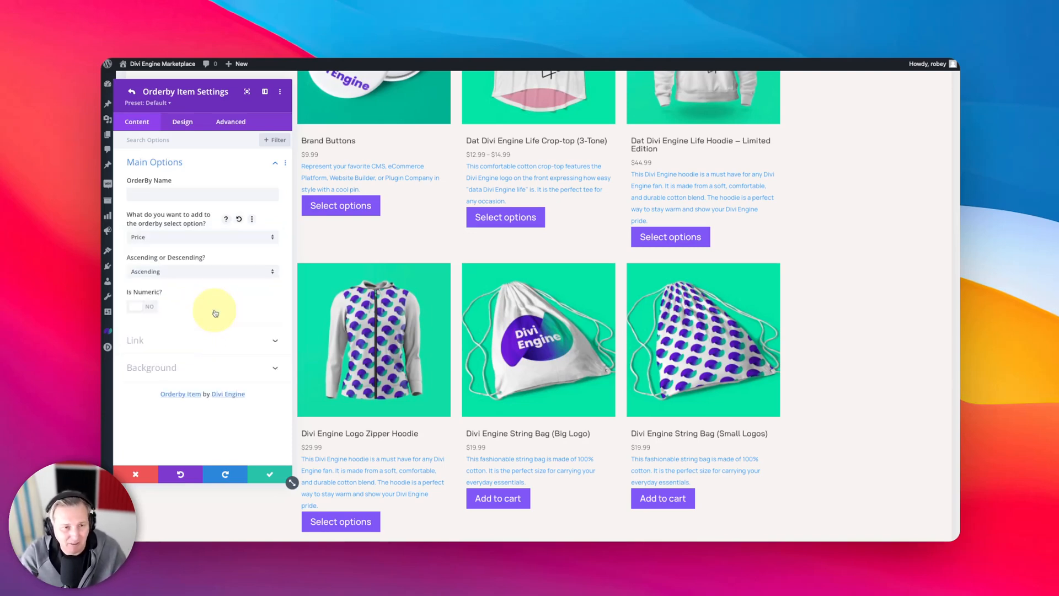
# Name the item 'Pricing (High)', set Is Numeric to Yes, and add a second orderby item
pyautogui.click(200, 194)
pyautogui.write('Pri')
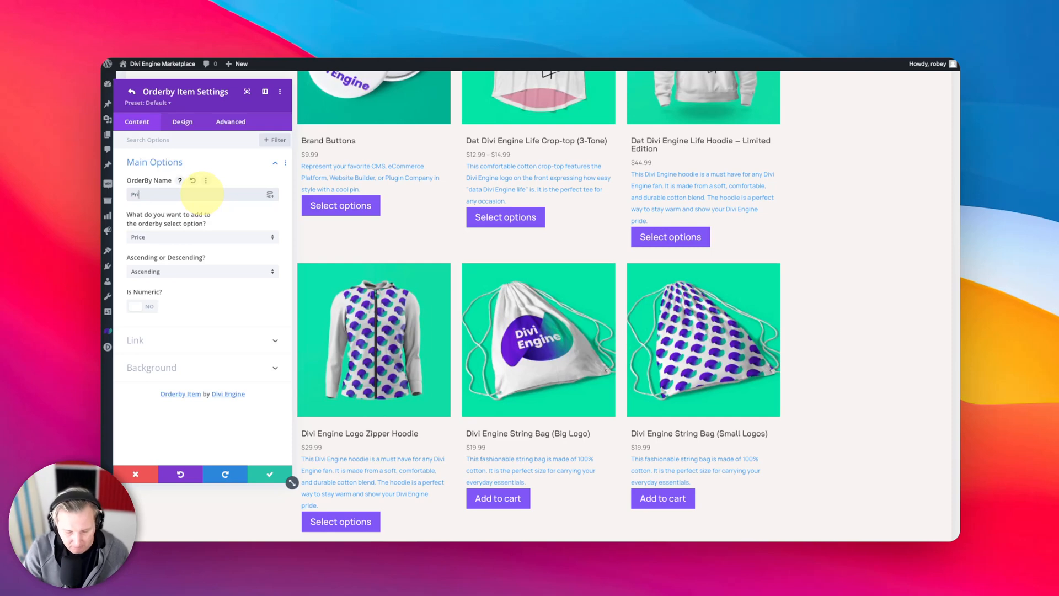
pyautogui.write('cin')
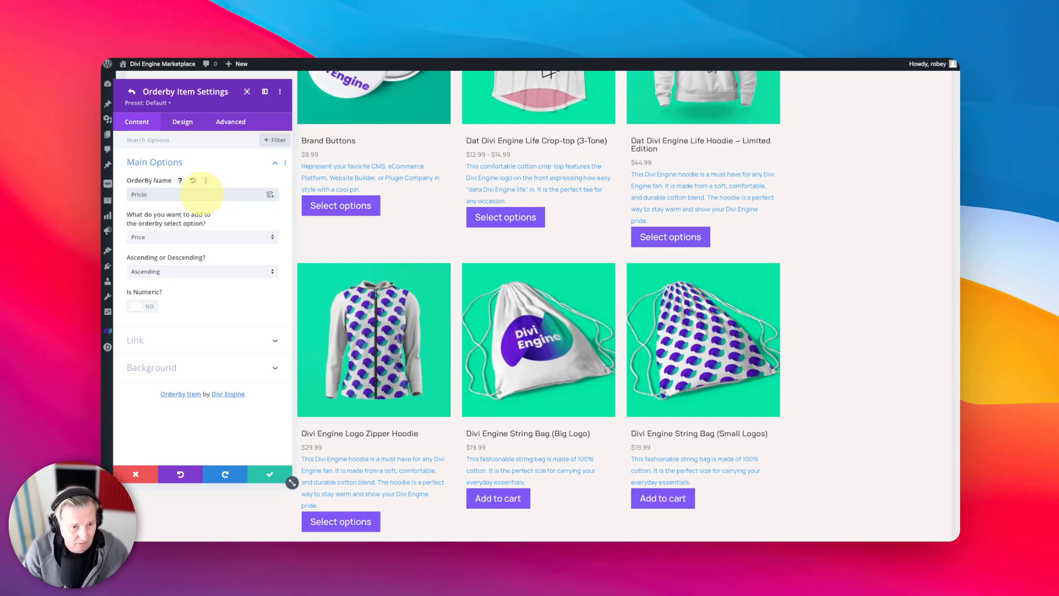
pyautogui.write('g')
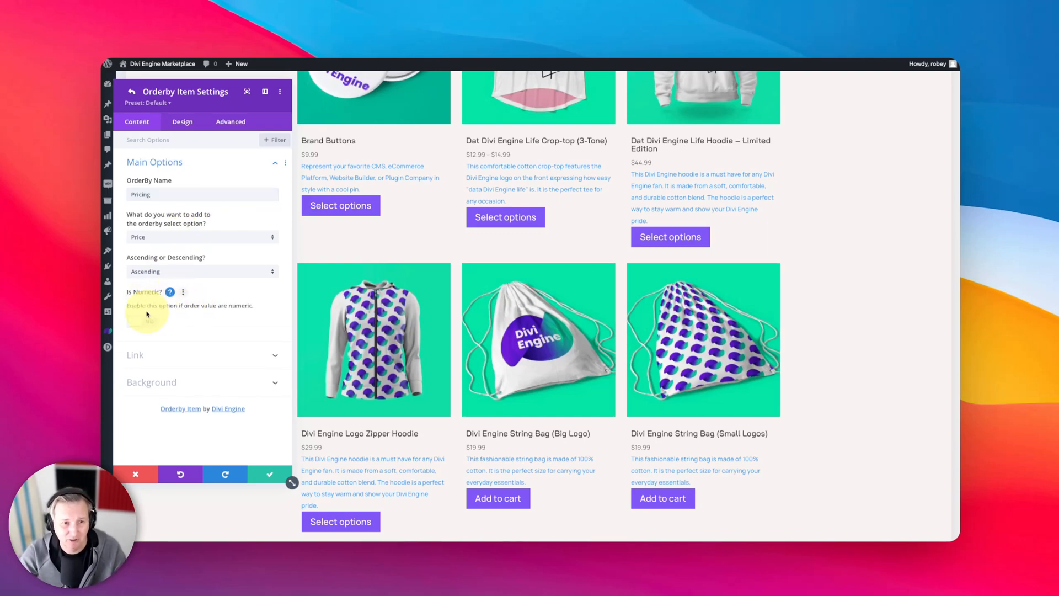
pyautogui.click(143, 320)
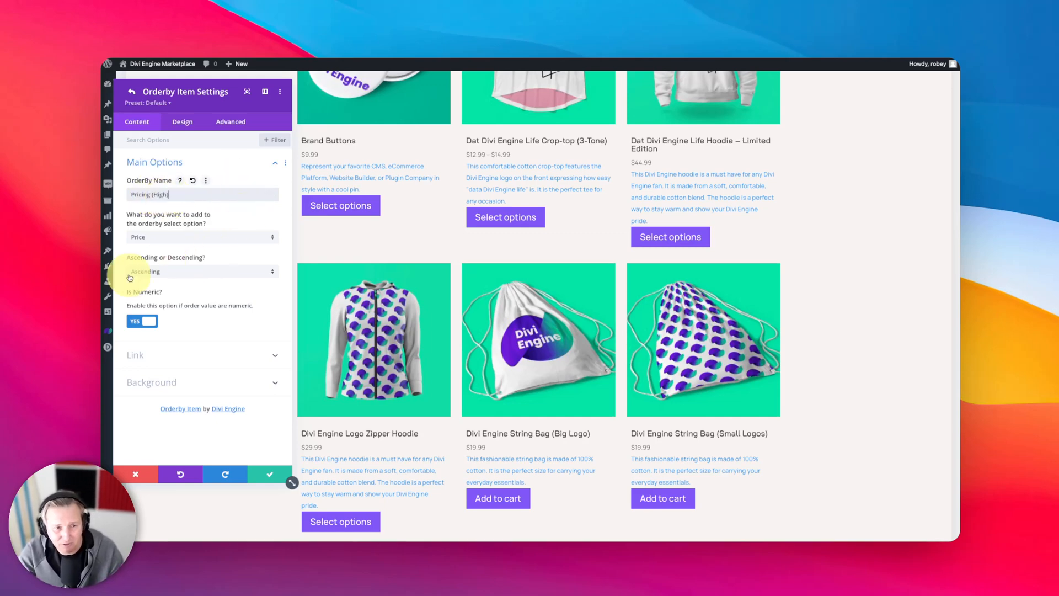
pyautogui.moveTo(243, 269)
pyautogui.write(')')
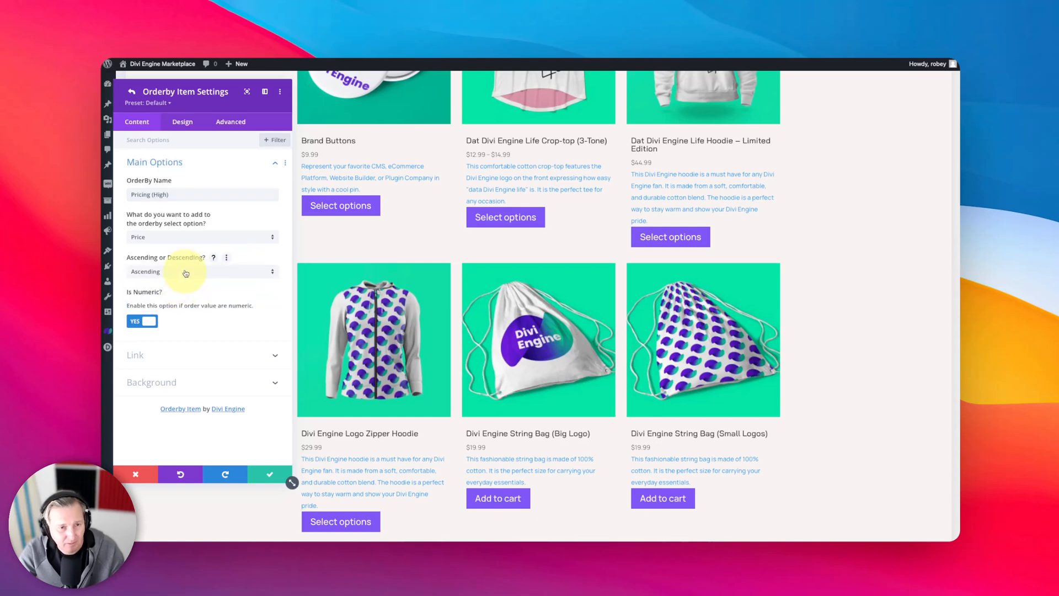
pyautogui.click(200, 271)
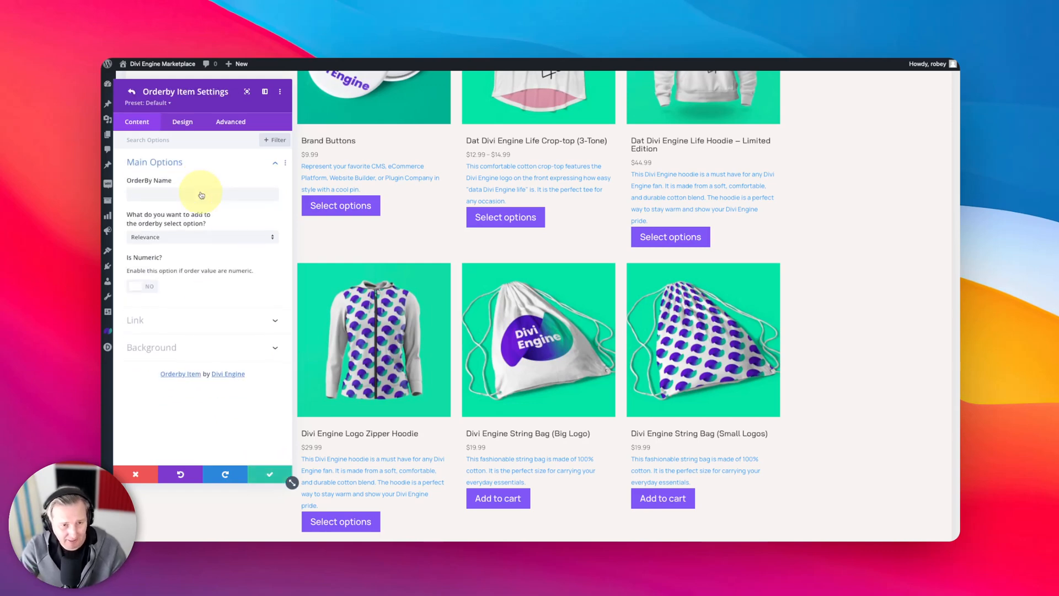
# Name the second item 'Pricing (Low)', sort by Price as numeric, and check its Design settings
pyautogui.write('Pricing')
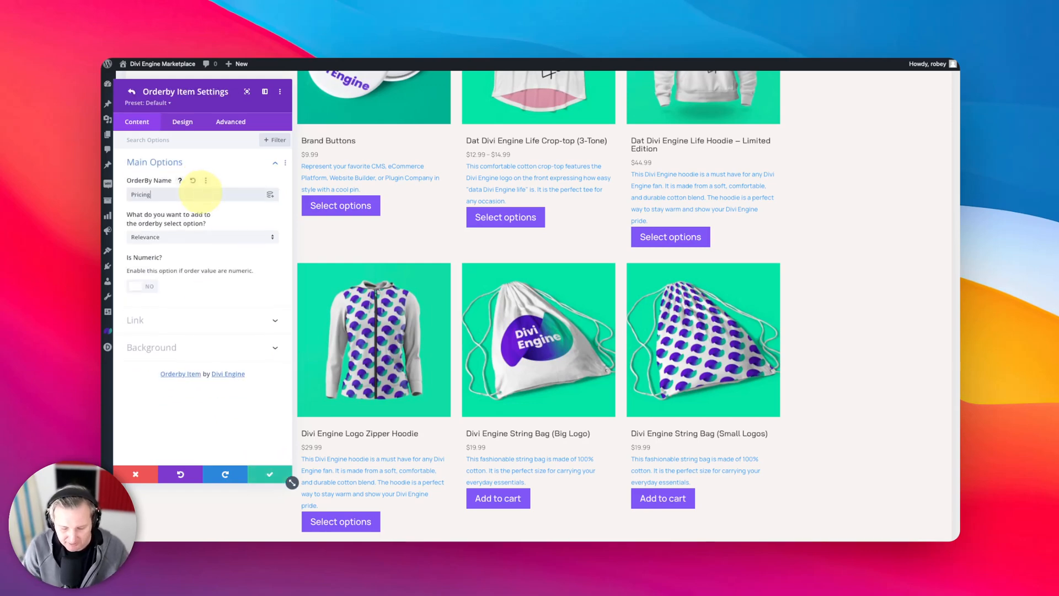
pyautogui.write('(Low')
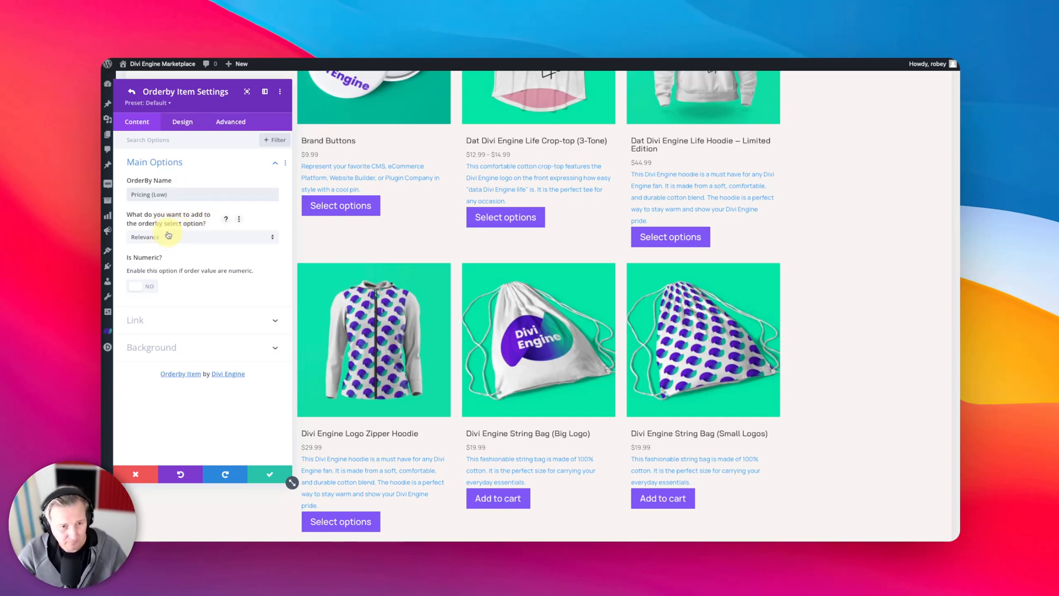
pyautogui.click(200, 236)
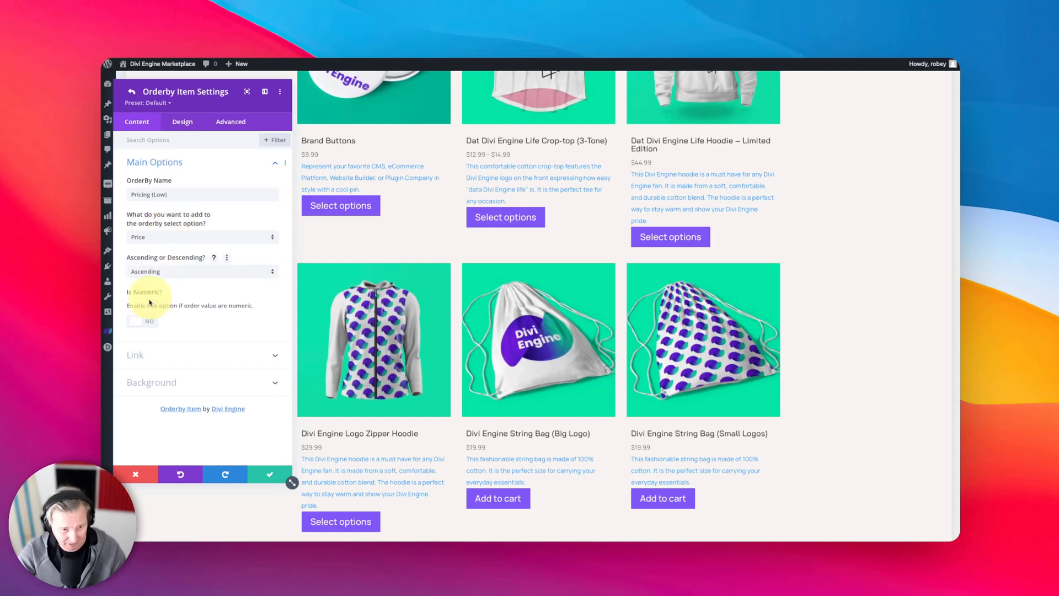
pyautogui.click(142, 321)
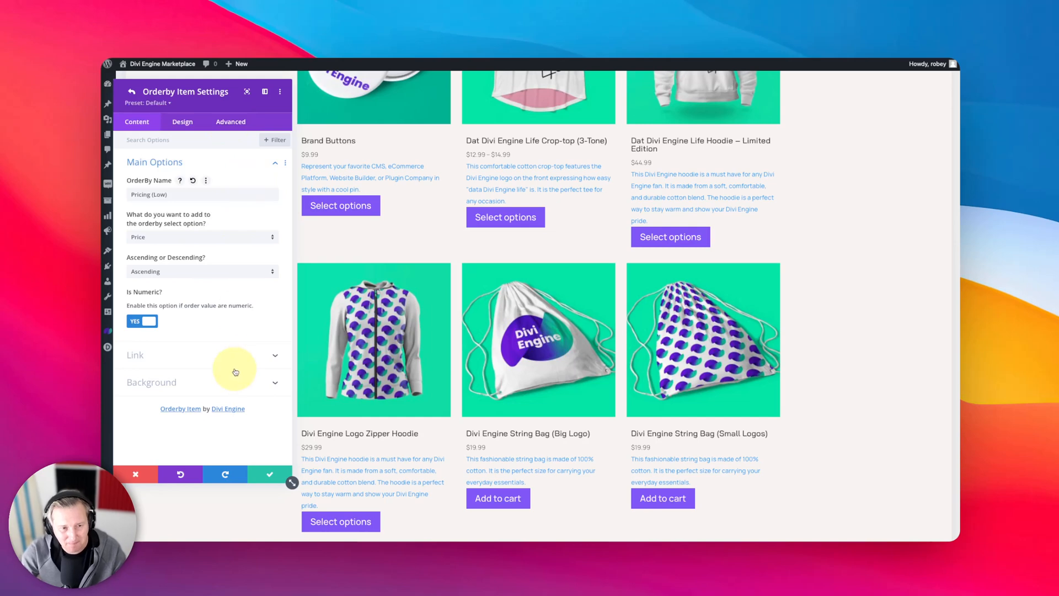
pyautogui.moveTo(182, 121)
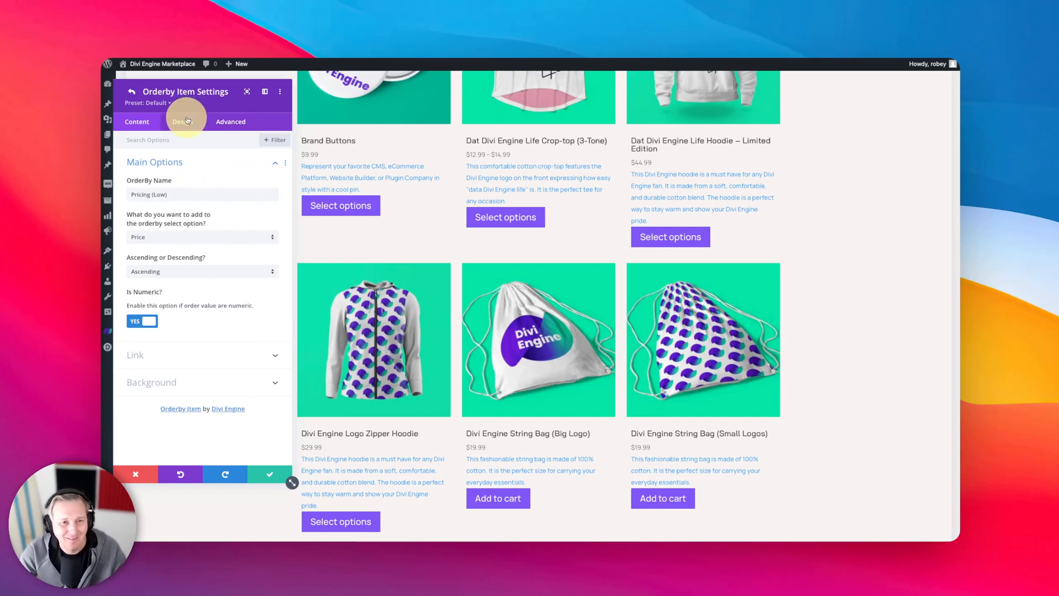
pyautogui.click(182, 122)
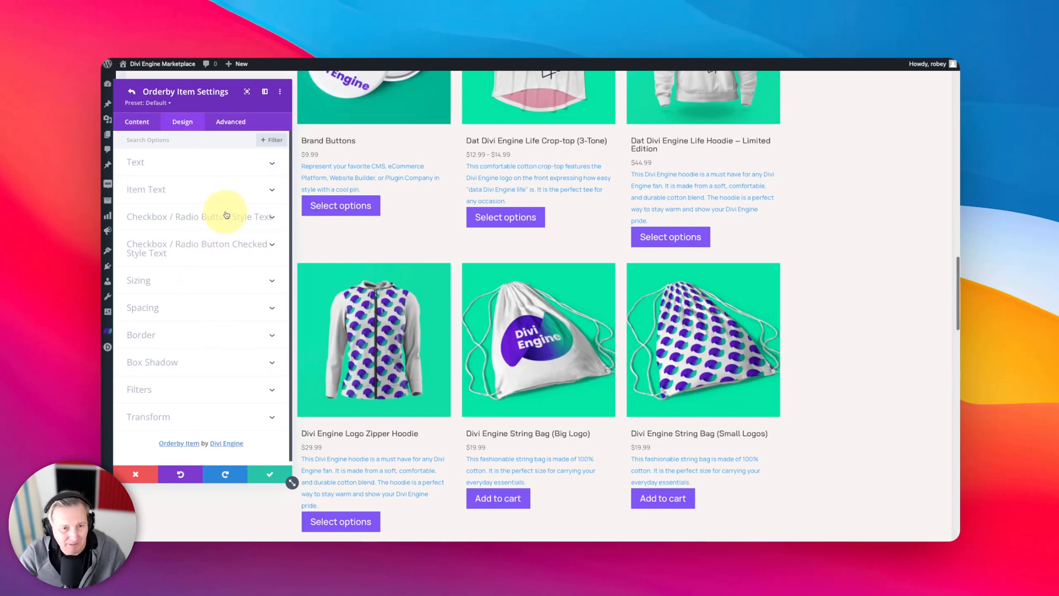
pyautogui.moveTo(227, 332)
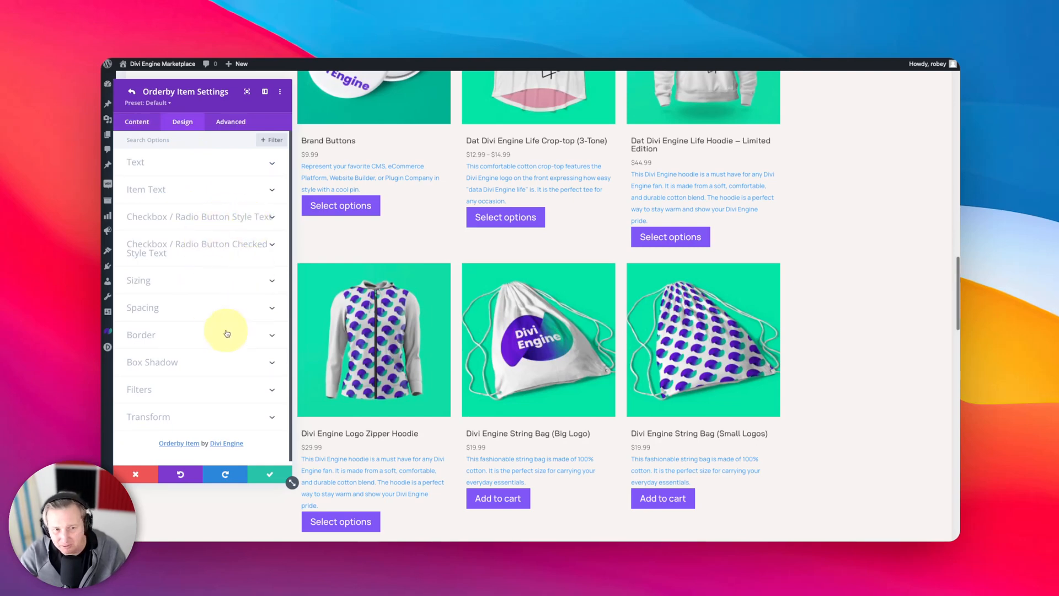
pyautogui.moveTo(215, 205)
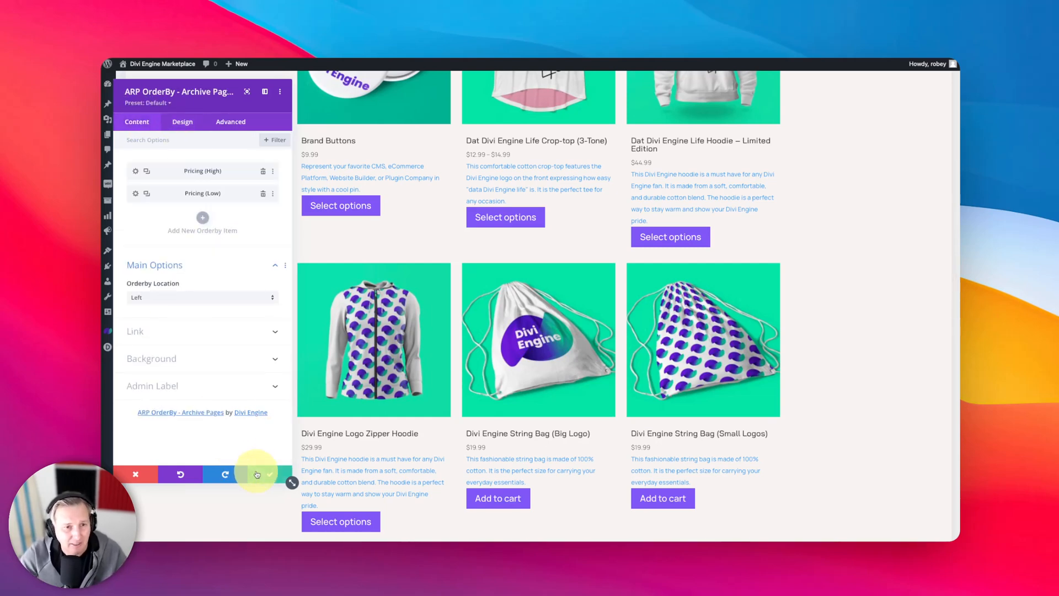
pyautogui.click(182, 121)
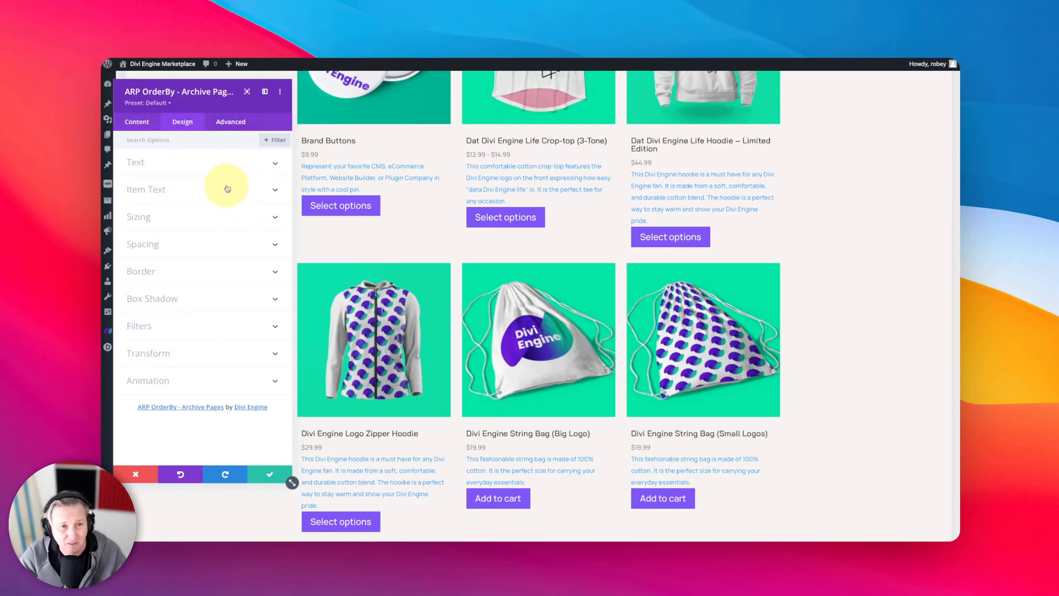
pyautogui.click(137, 122)
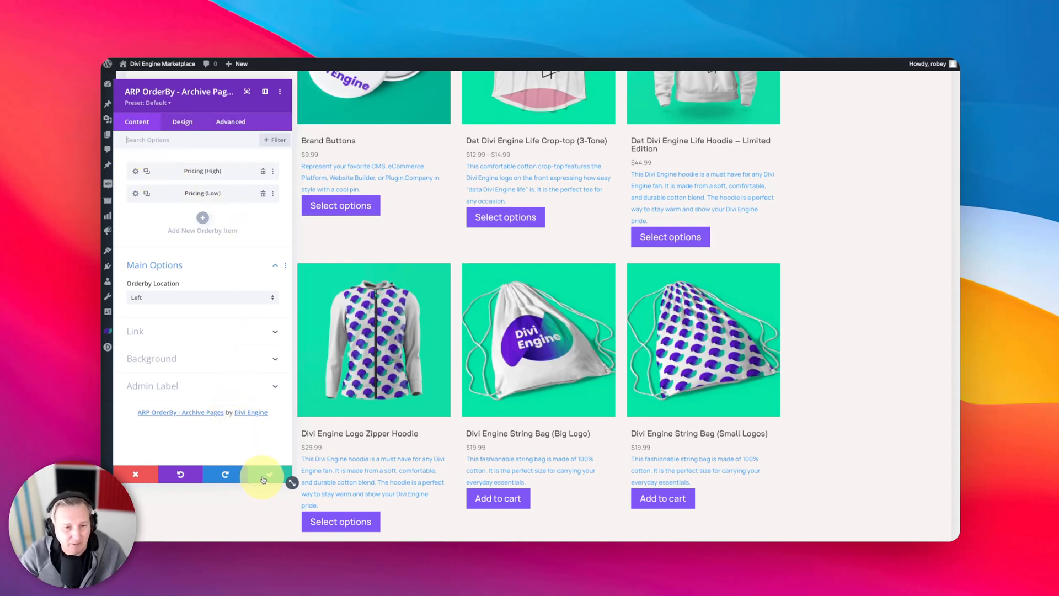
pyautogui.click(136, 170)
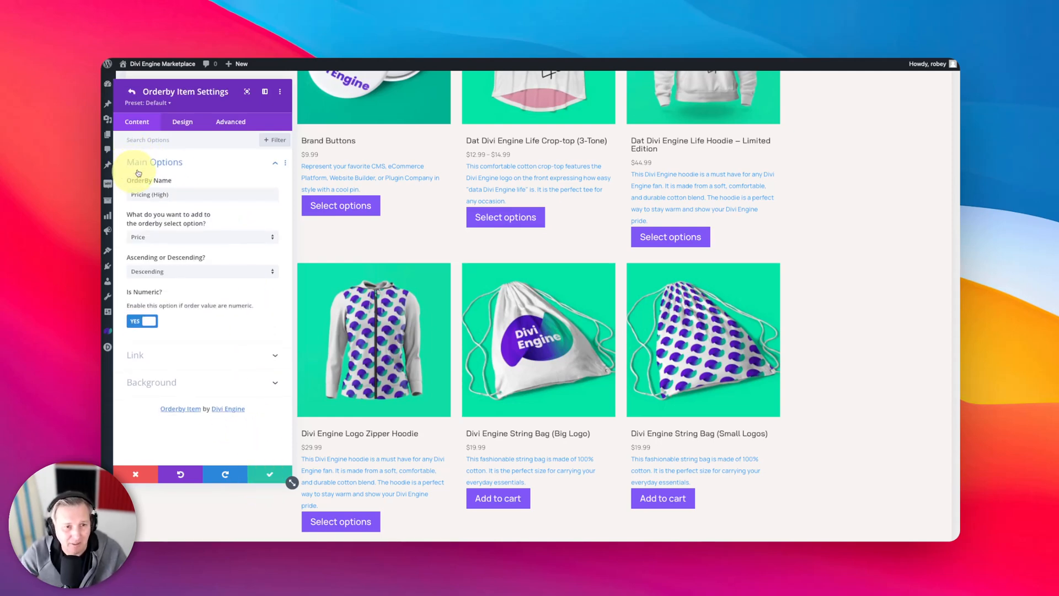
pyautogui.click(182, 121)
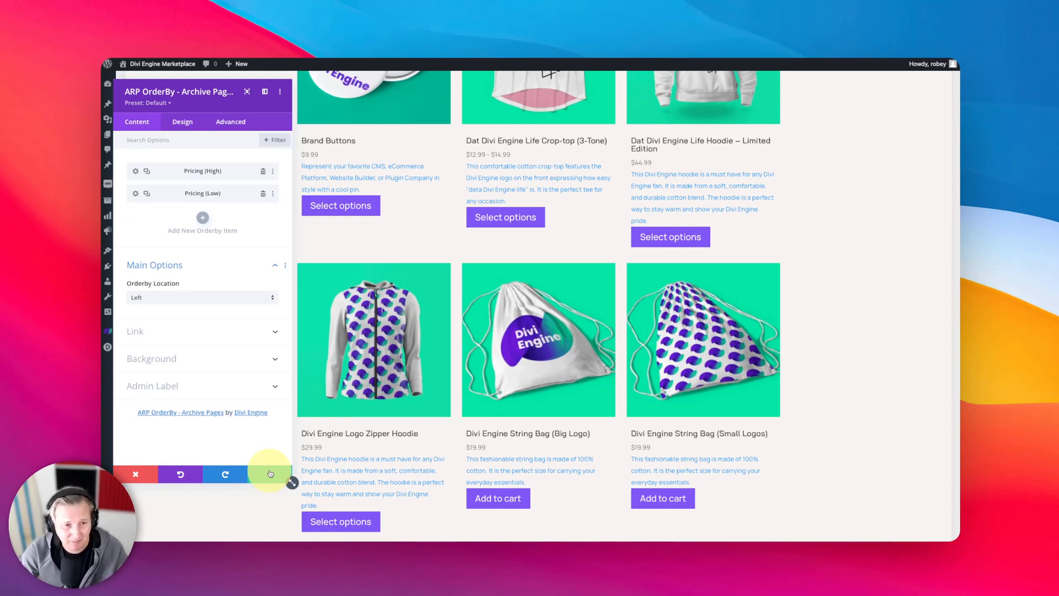
# Save the OrderBy module and move it above the ARP Product Loop in the wireframe builder
pyautogui.click(269, 473)
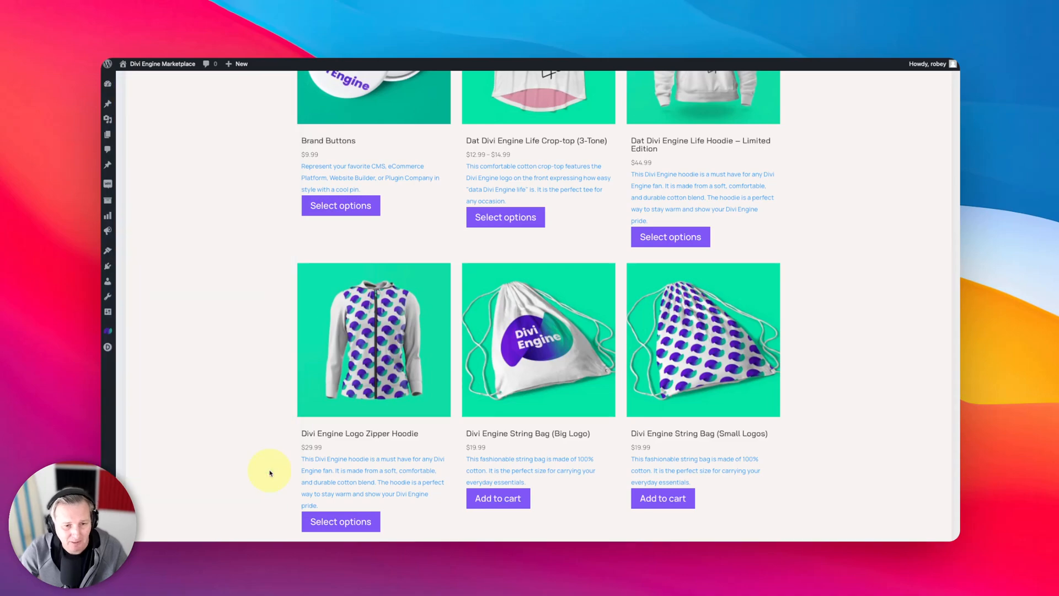
pyautogui.scroll(-3)
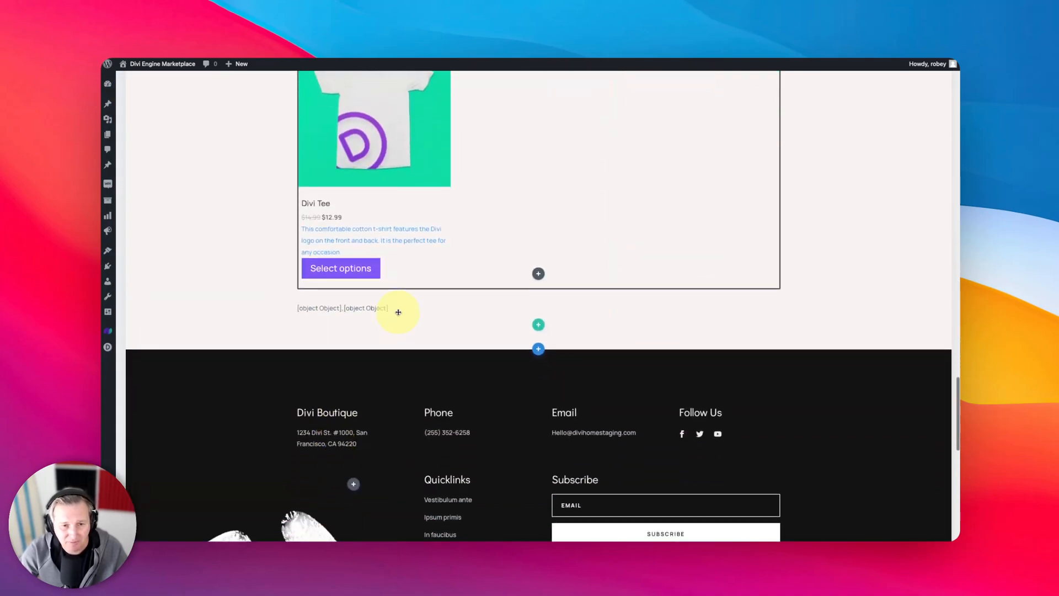
pyautogui.click(341, 308)
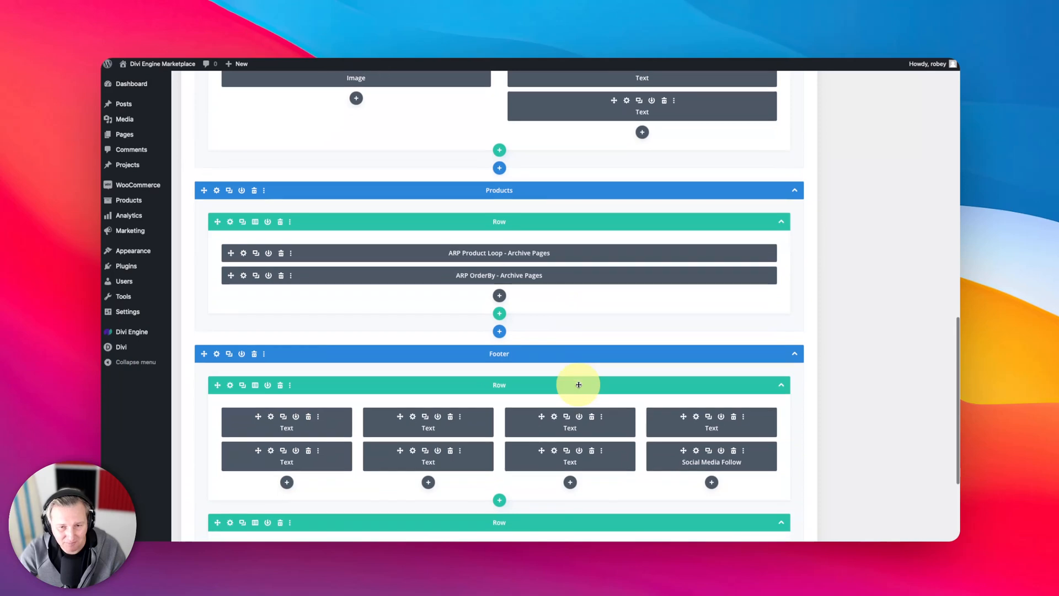
pyautogui.scroll(-3)
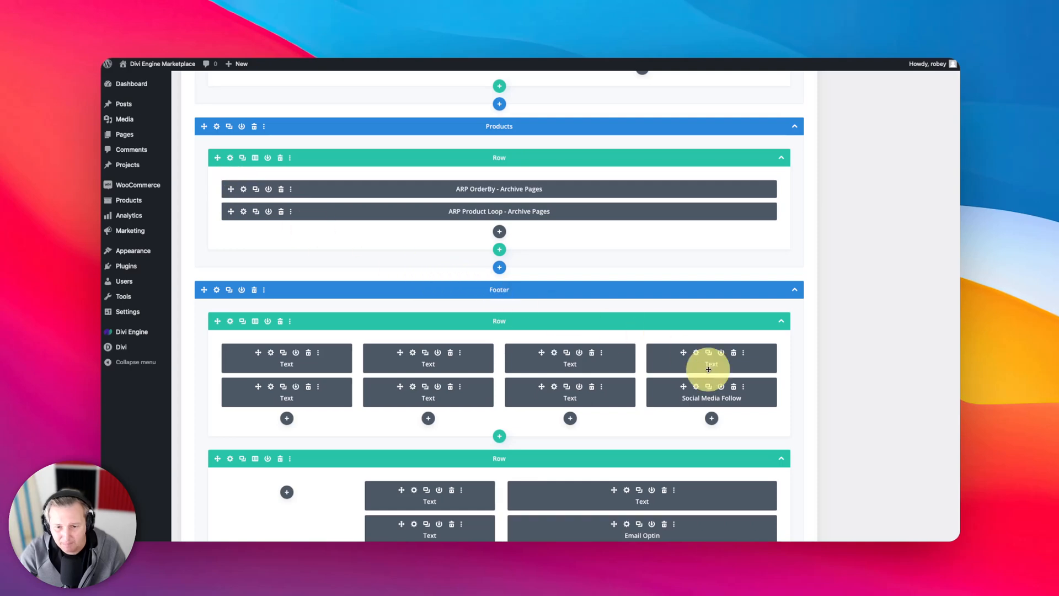
pyautogui.moveTo(622, 266)
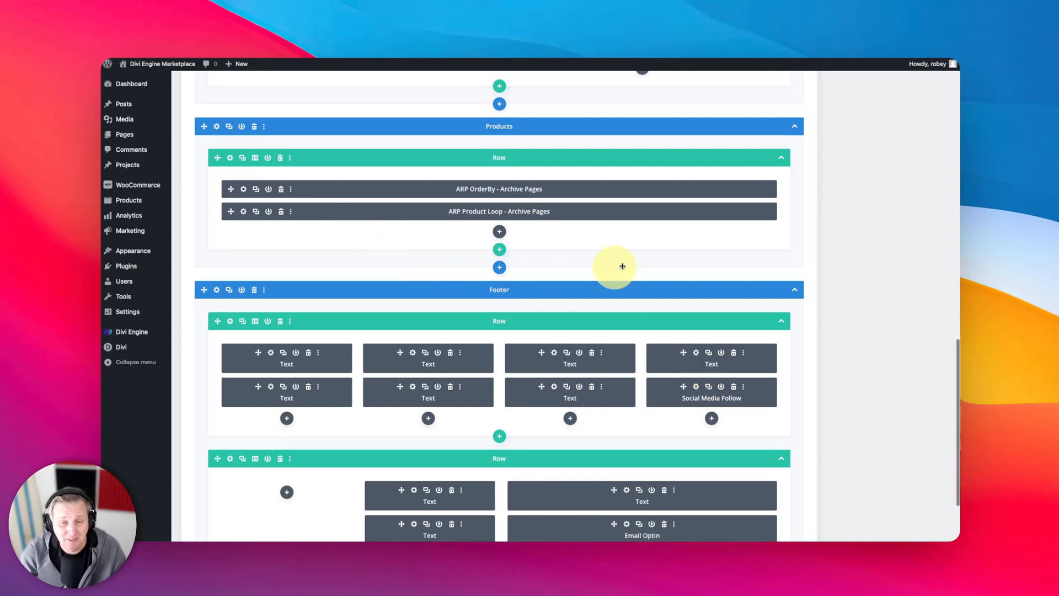
# Update the Shop Page layout and view the live shop with the Pricing (High) dropdown
pyautogui.click(930, 155)
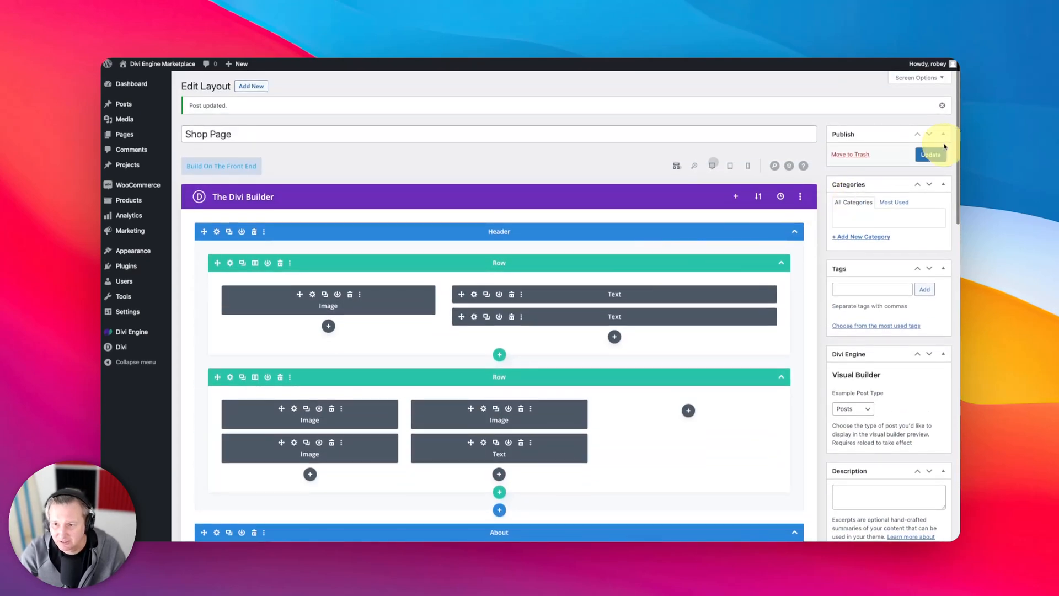
pyautogui.click(931, 154)
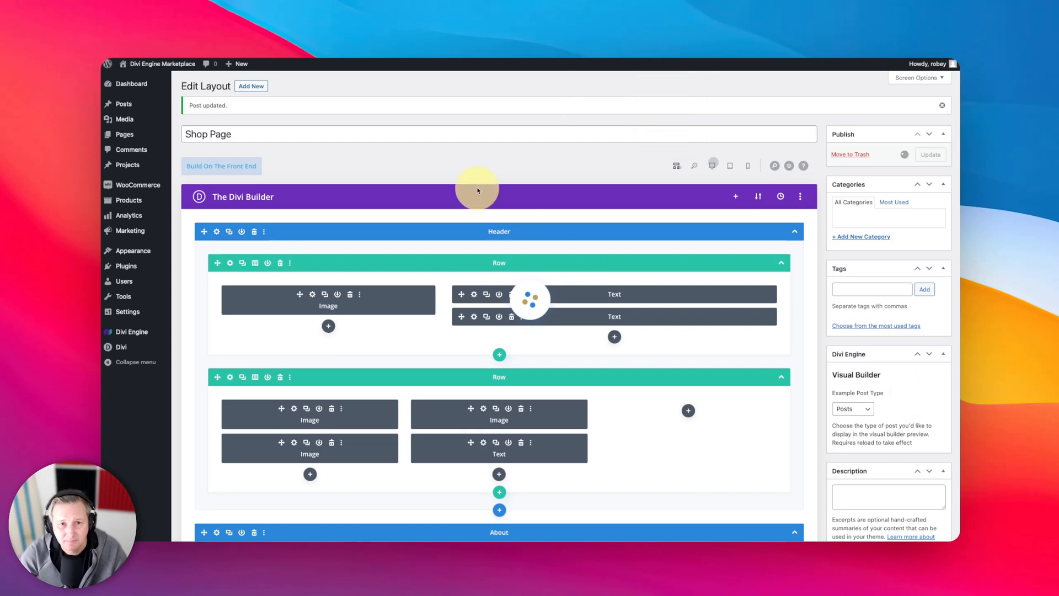
pyautogui.click(221, 167)
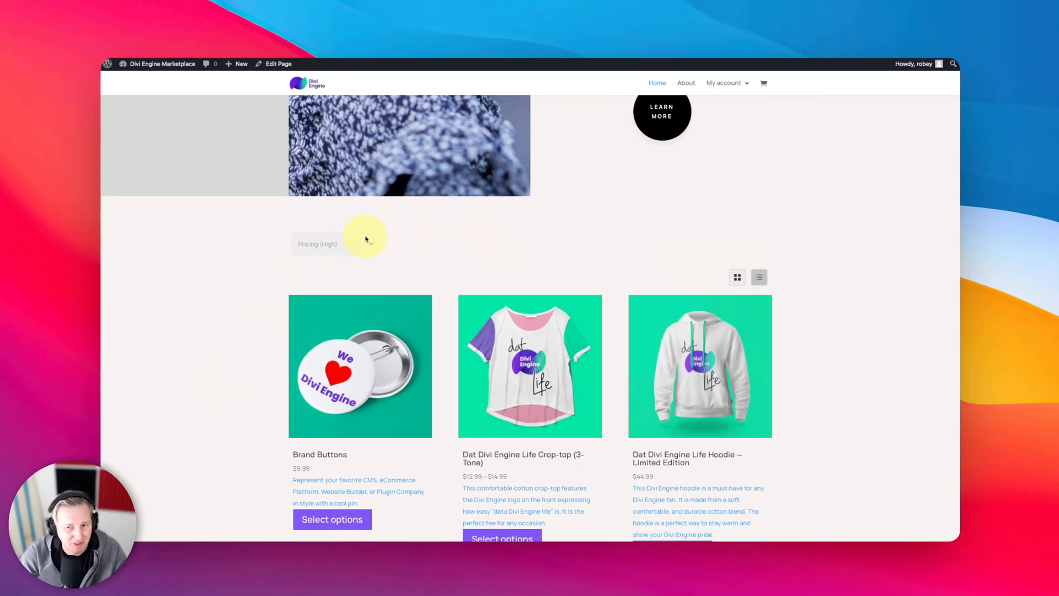
# Choose Pricing (Low) so products list cheapest first, starting with the $7.99 Lanyard
pyautogui.click(317, 244)
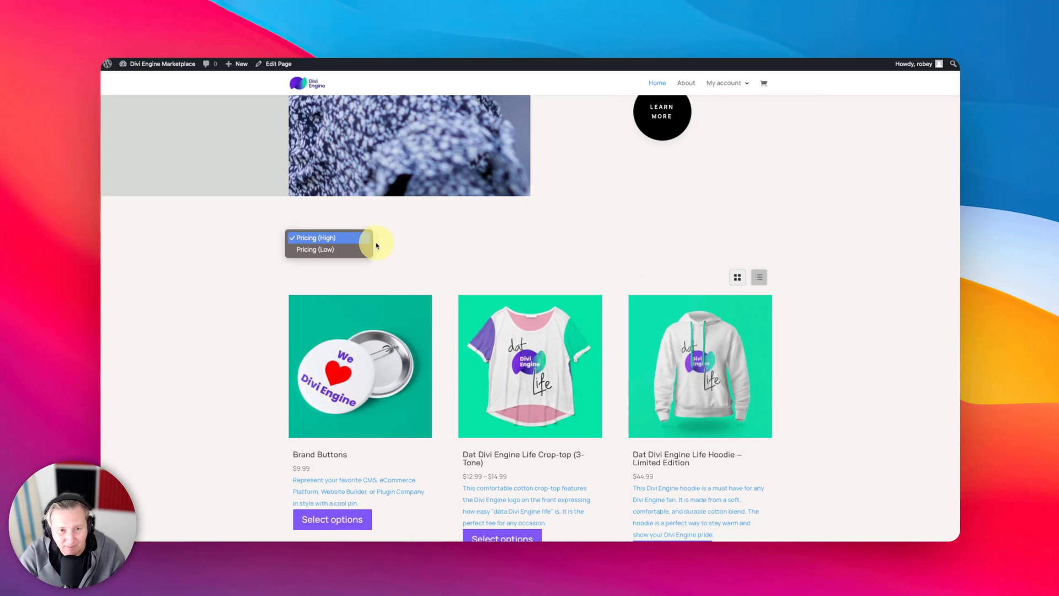
pyautogui.moveTo(350, 249)
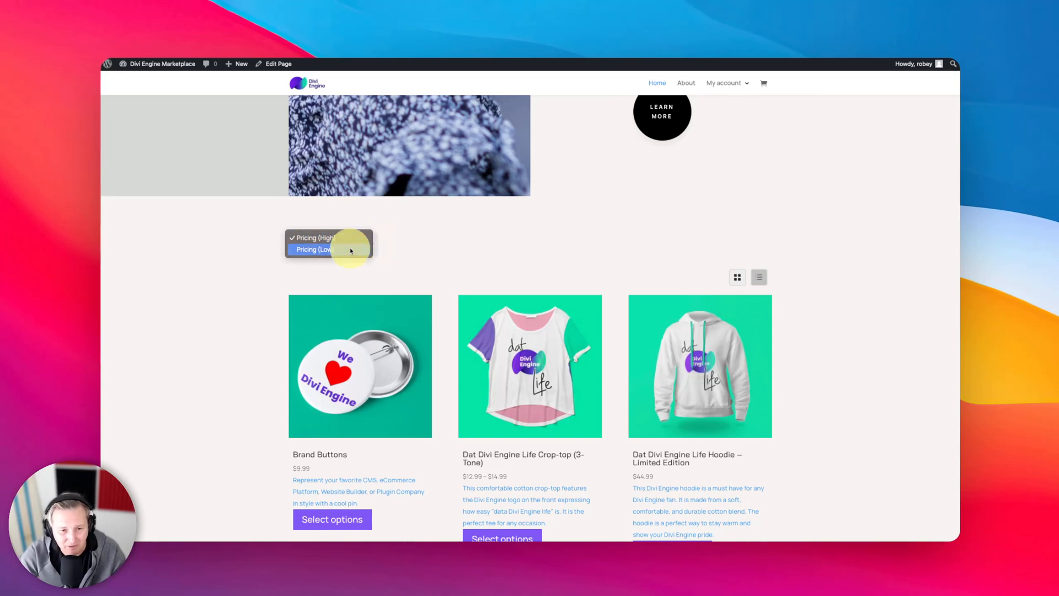
pyautogui.click(315, 250)
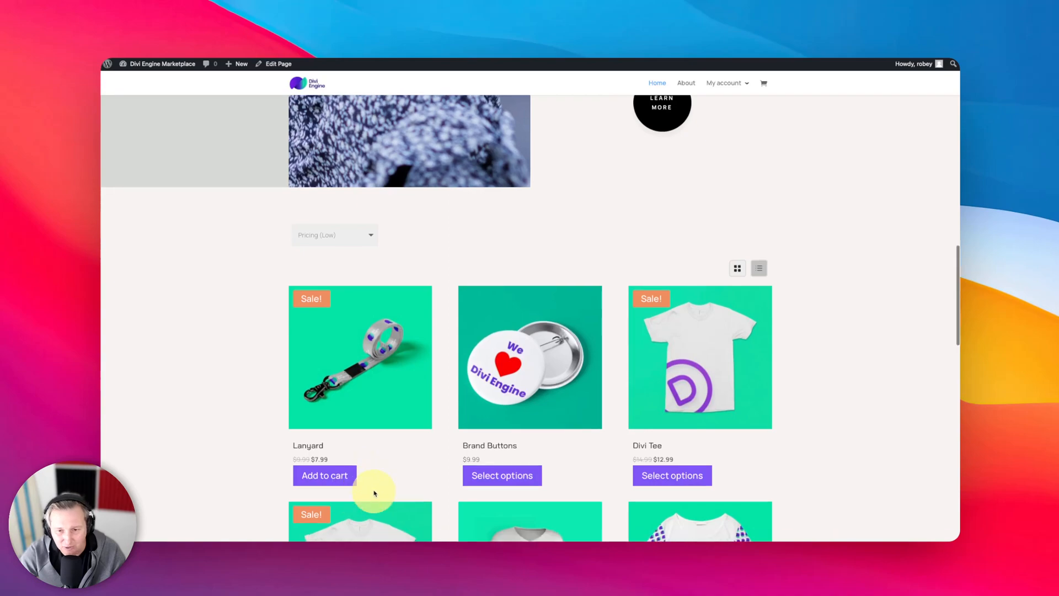
pyautogui.scroll(-3)
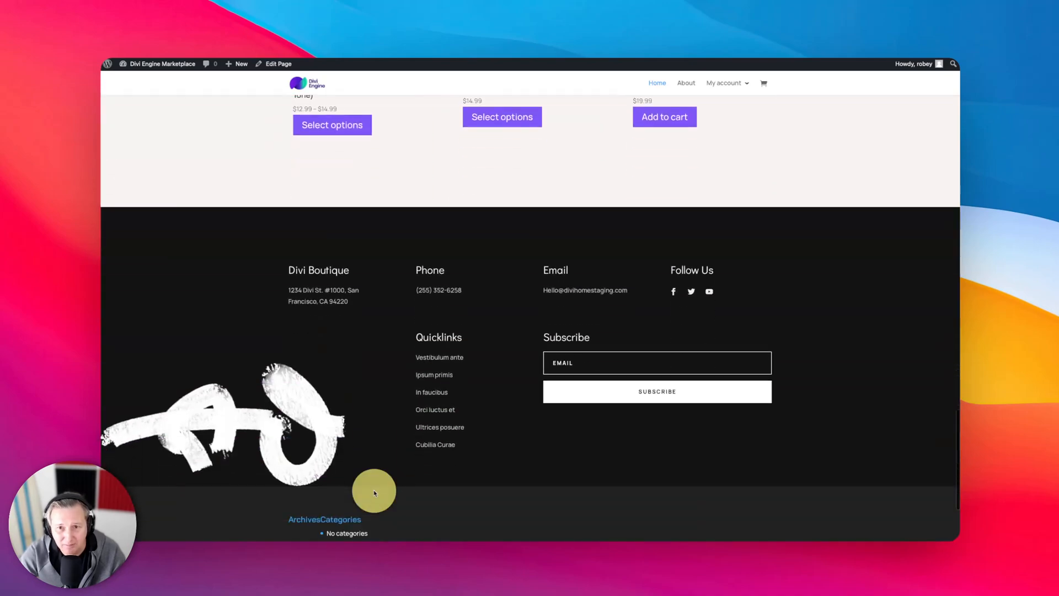
pyautogui.scroll(3)
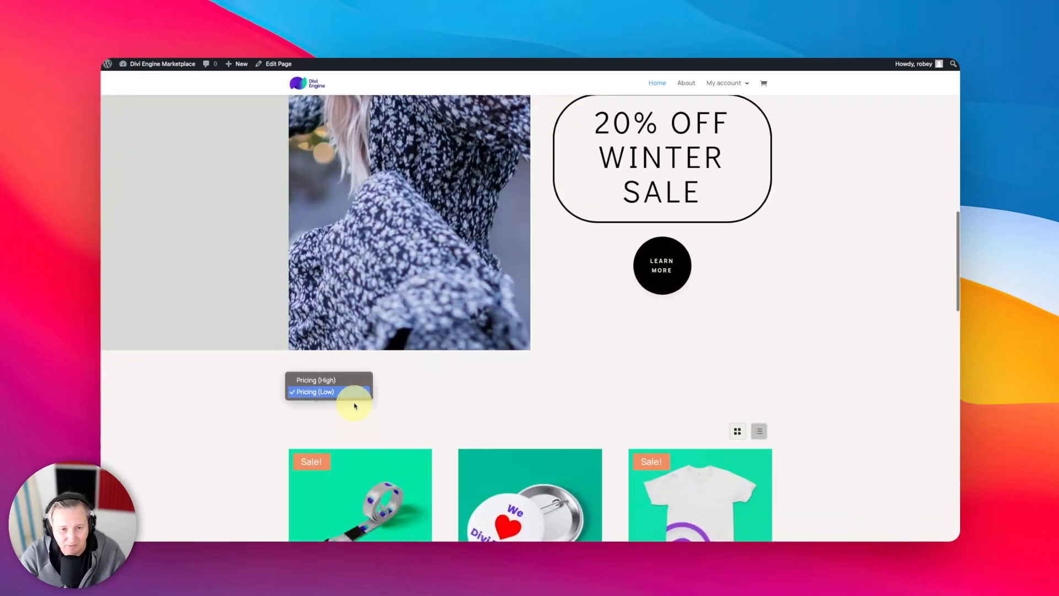
# Switch to Pricing (High) so the $44.99 Life Hoodie leads the product list
pyautogui.click(316, 380)
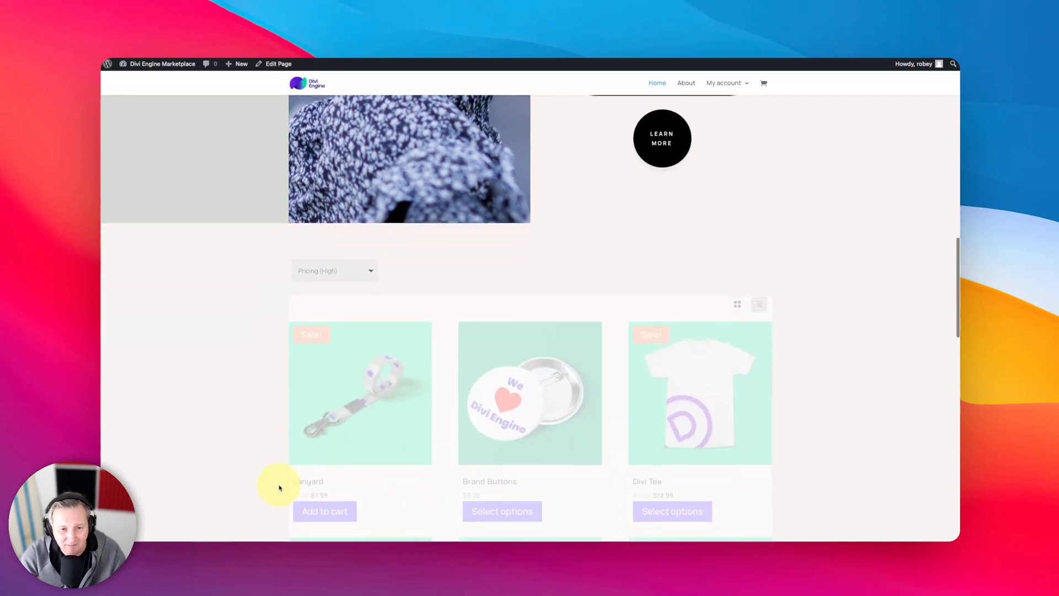
pyautogui.scroll(-3)
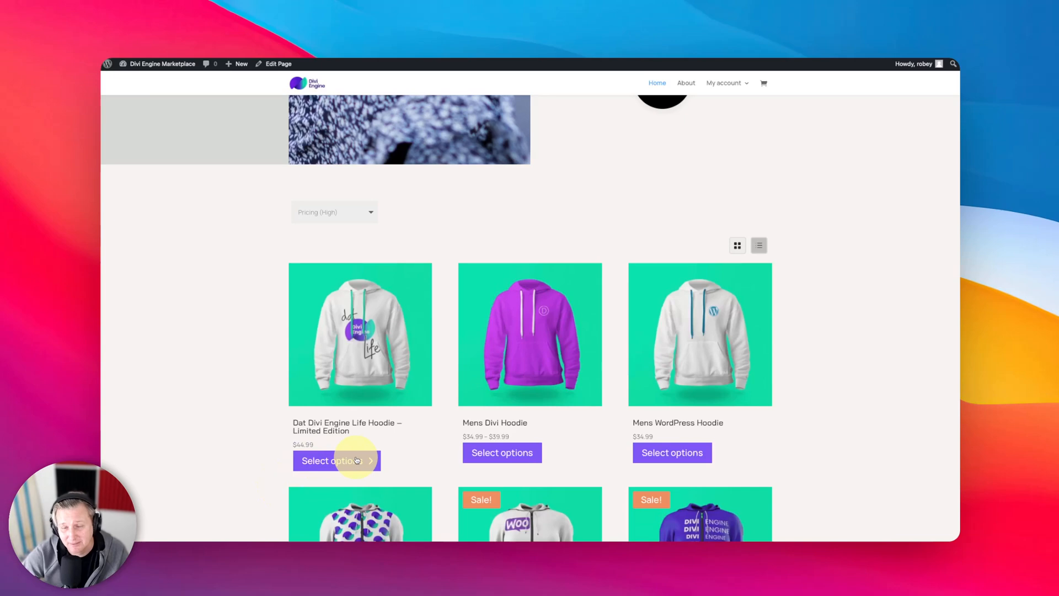
pyautogui.moveTo(411, 372)
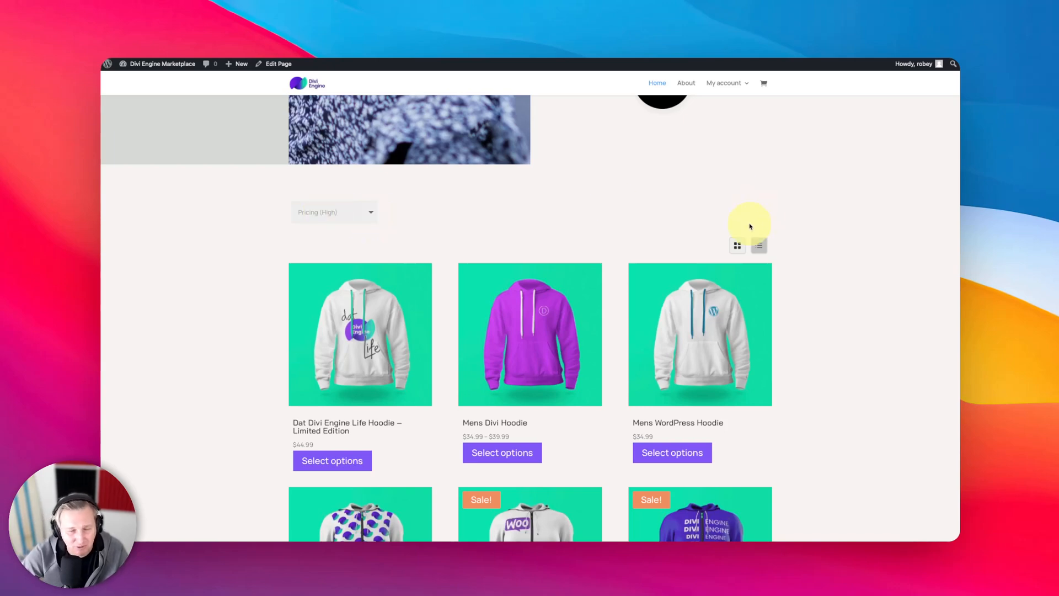
pyautogui.moveTo(172, 276)
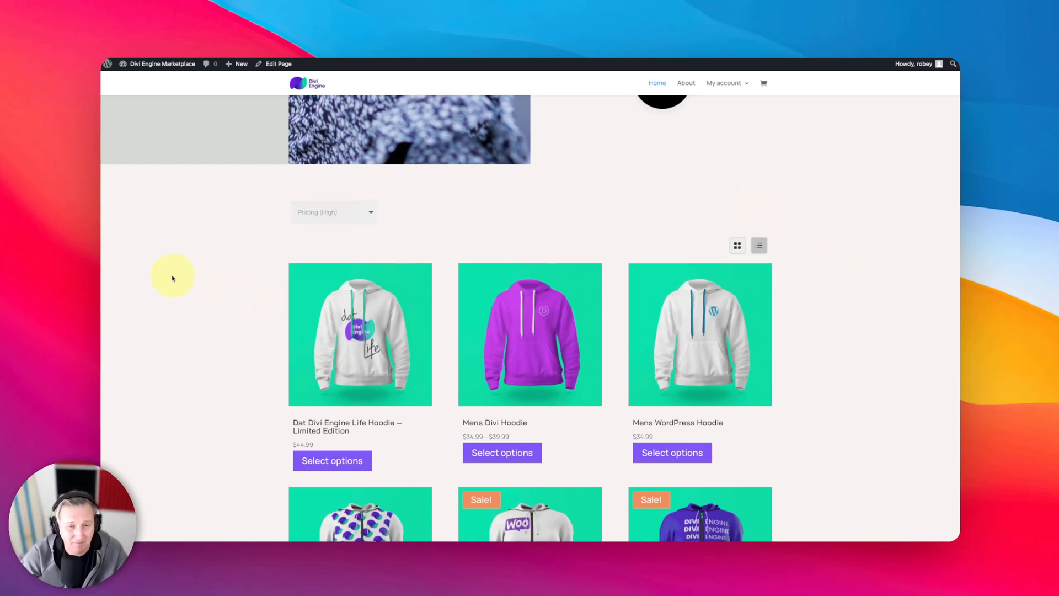
pyautogui.moveTo(167, 282)
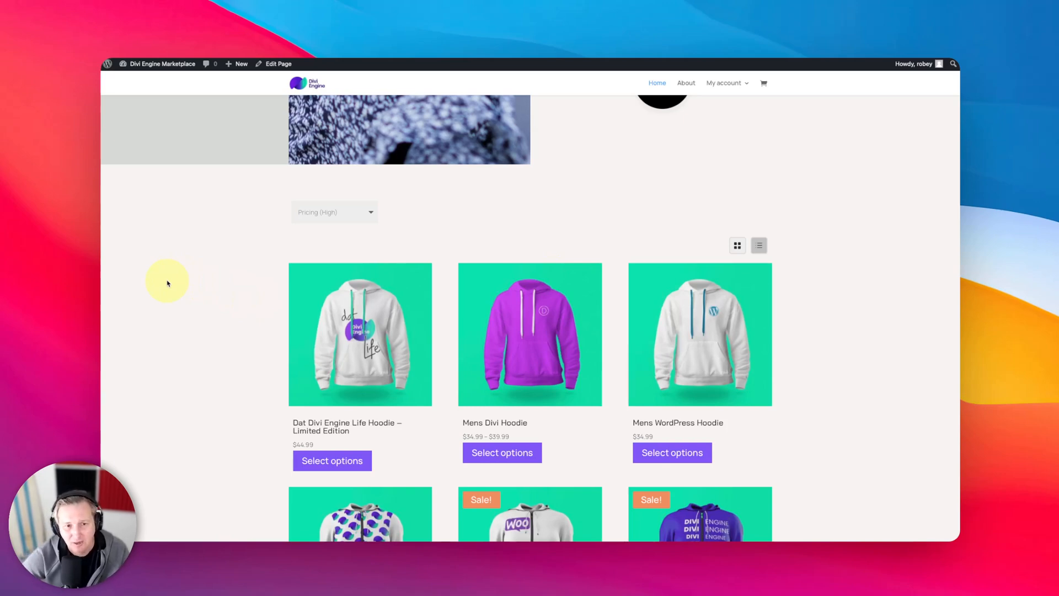
pyautogui.moveTo(279, 270)
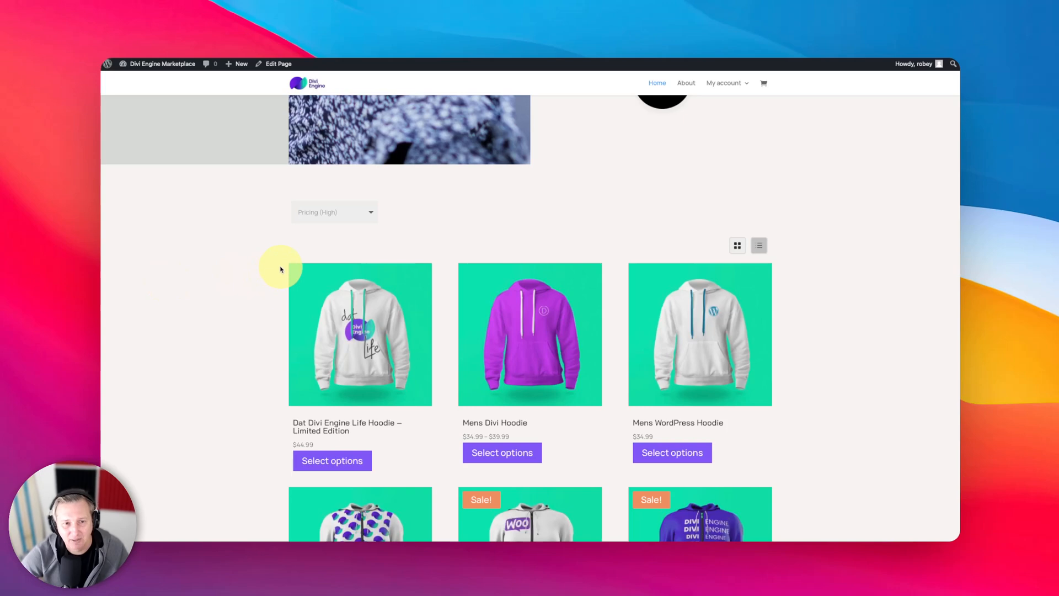